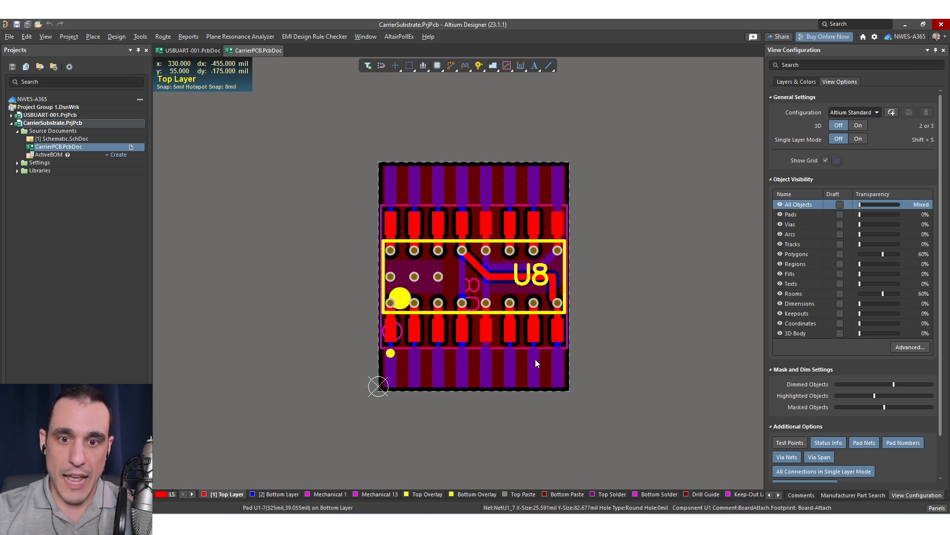
mouse_move(623, 356)
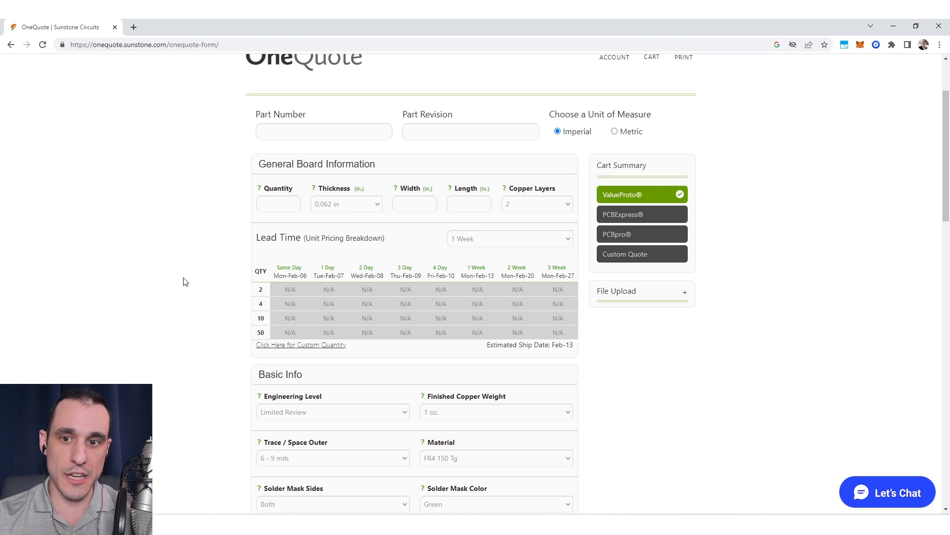
mouse_move(224, 267)
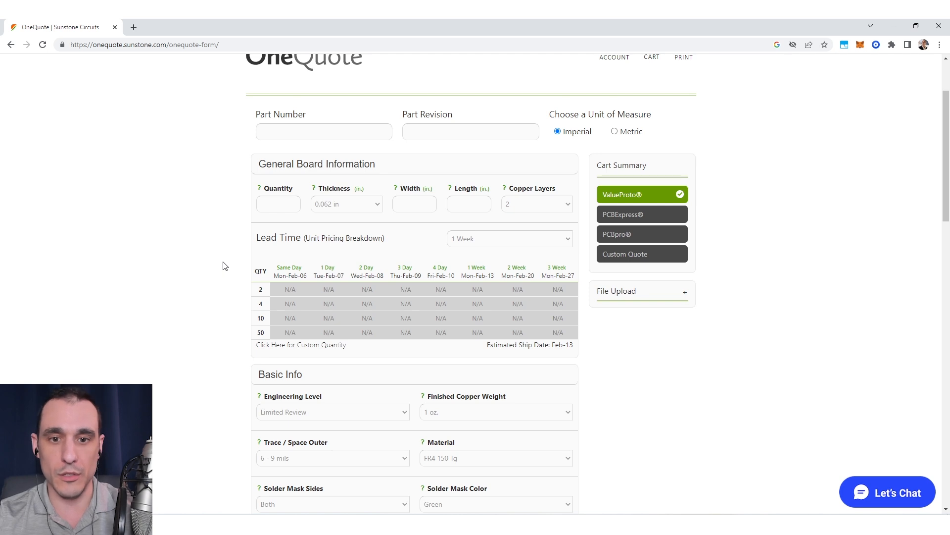
mouse_move(364, 288)
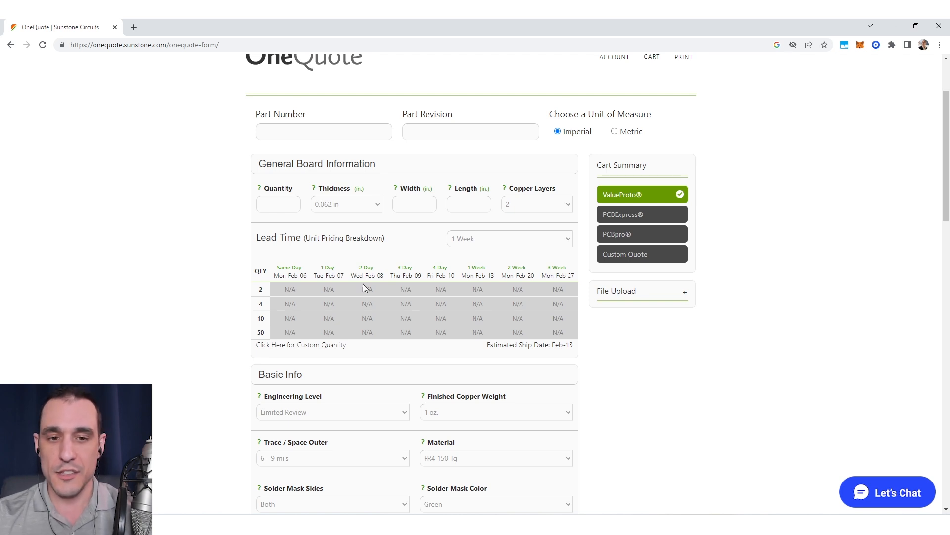
mouse_move(418, 345)
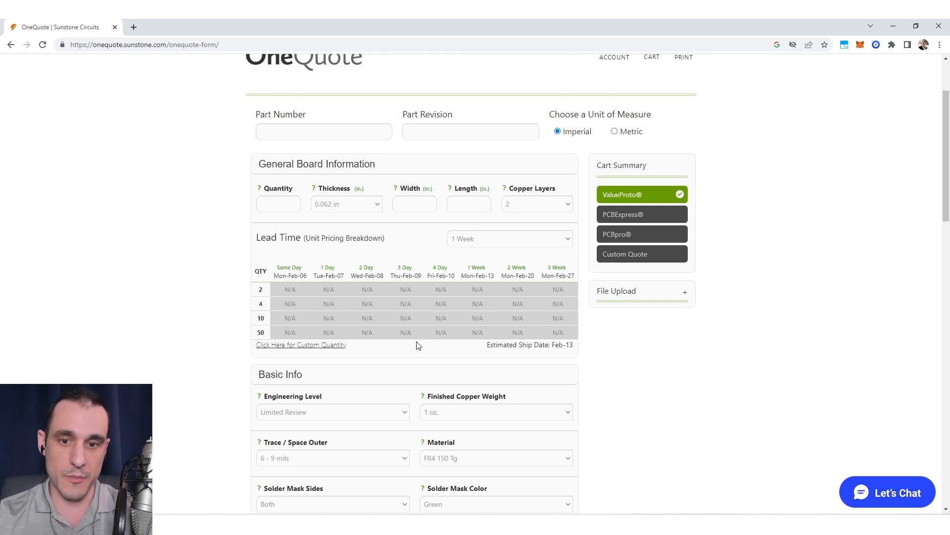
mouse_move(408, 353)
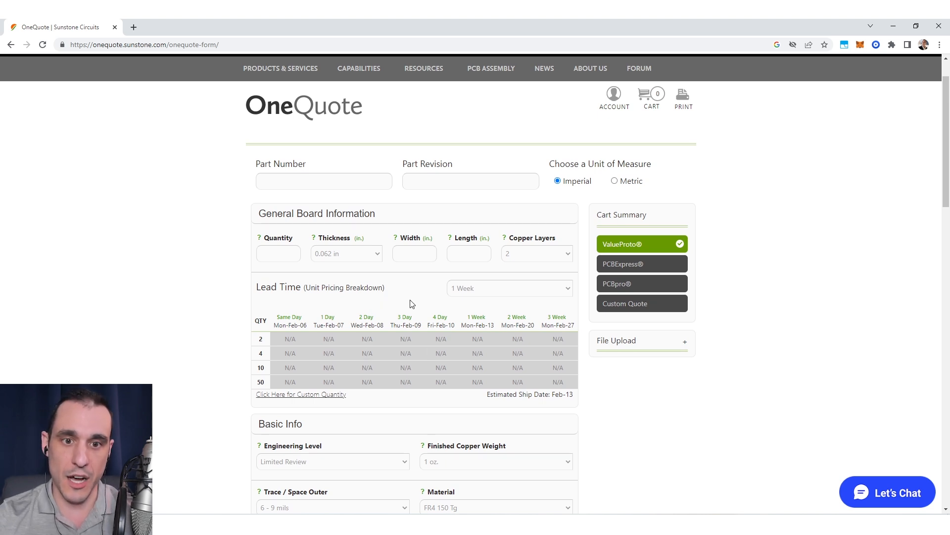
mouse_move(395, 306)
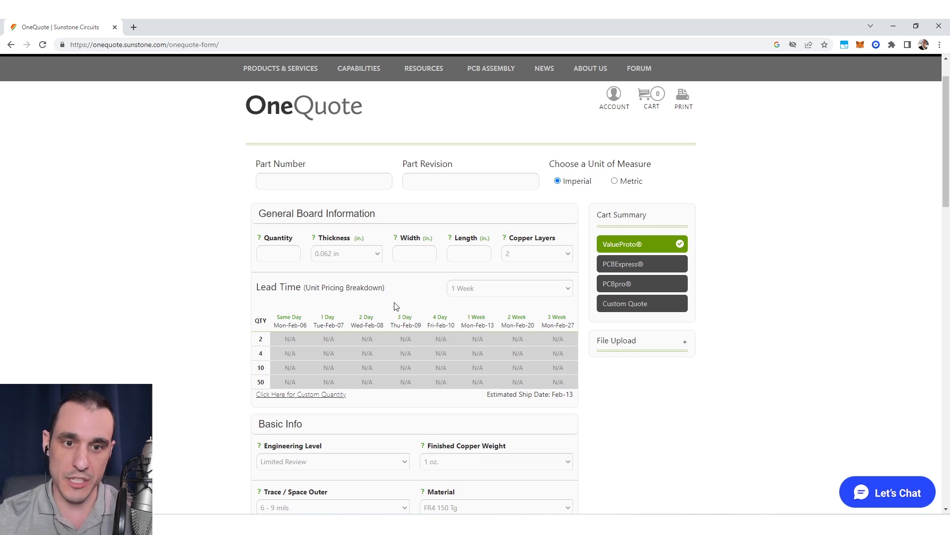
Step: Enter 3 in the OneQuote Quantity field
left_click(278, 253)
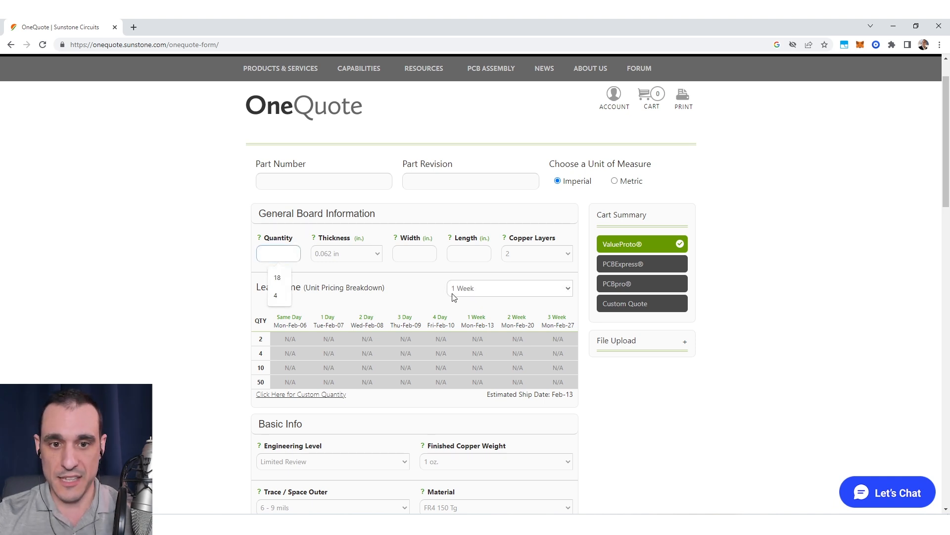
mouse_move(418, 294)
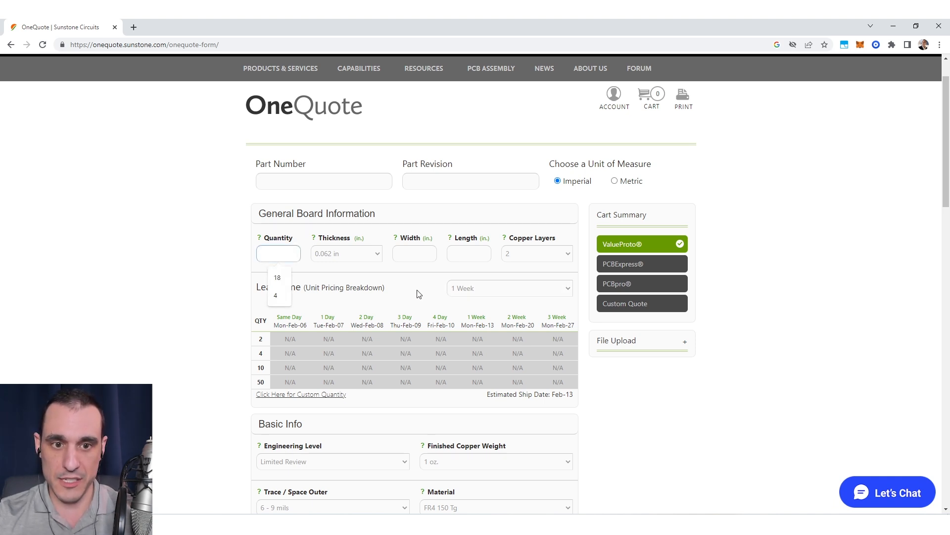
type("3")
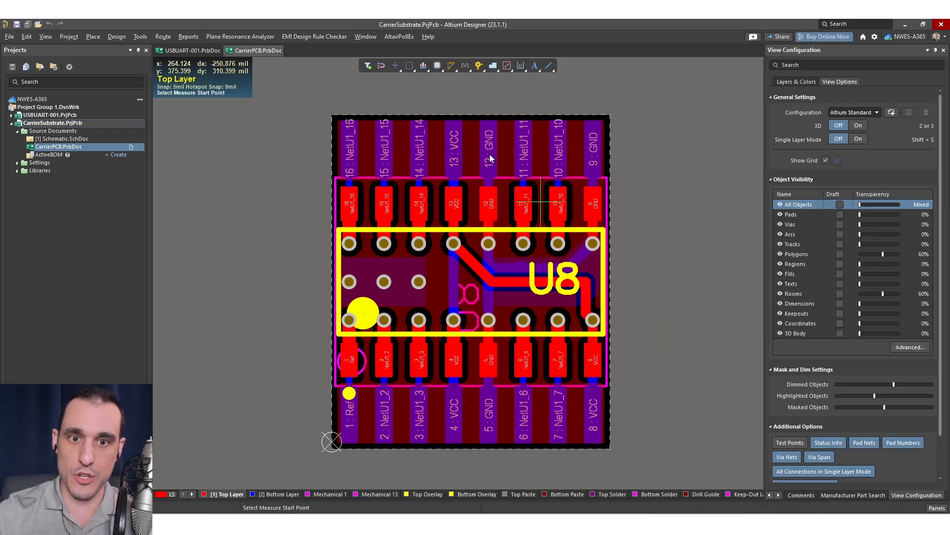
Step: Begin a distance measurement across the carrier board corners
left_click(610, 449)
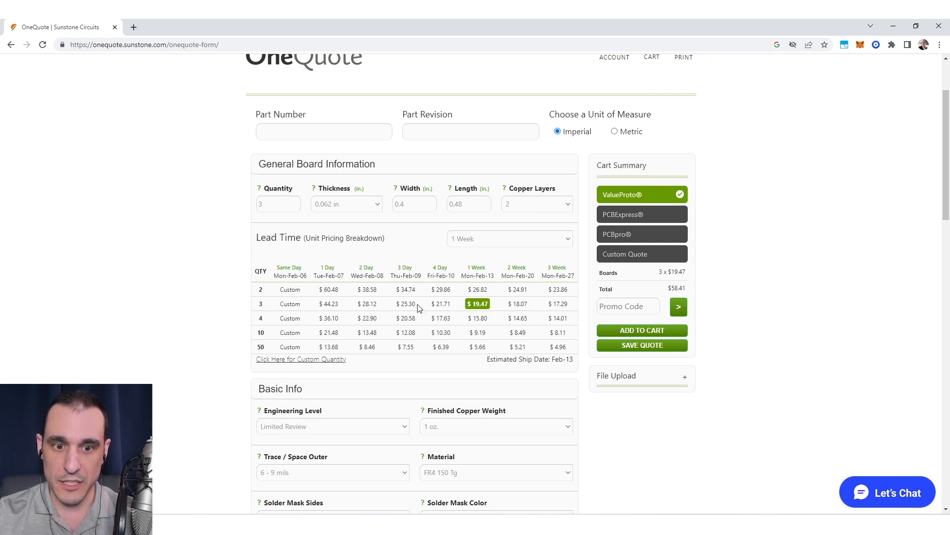
mouse_move(357, 312)
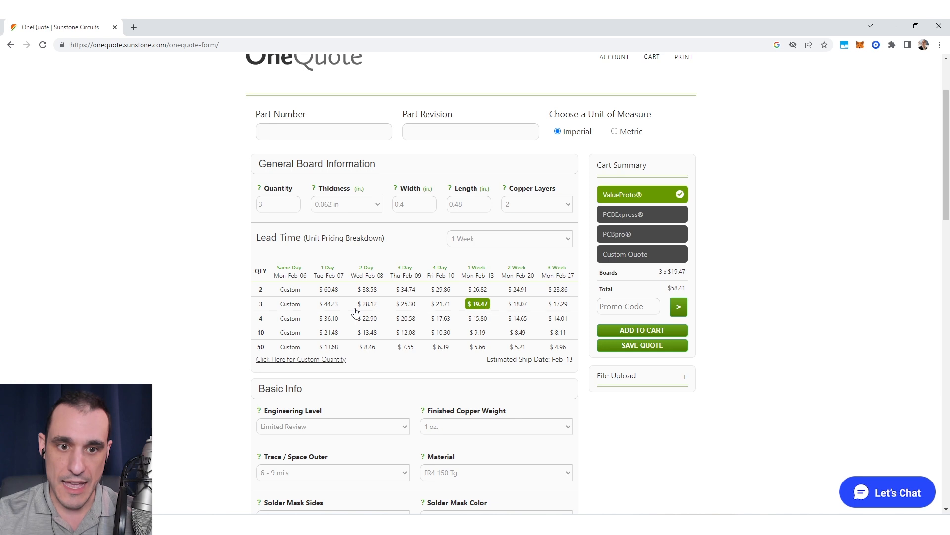
mouse_move(366, 305)
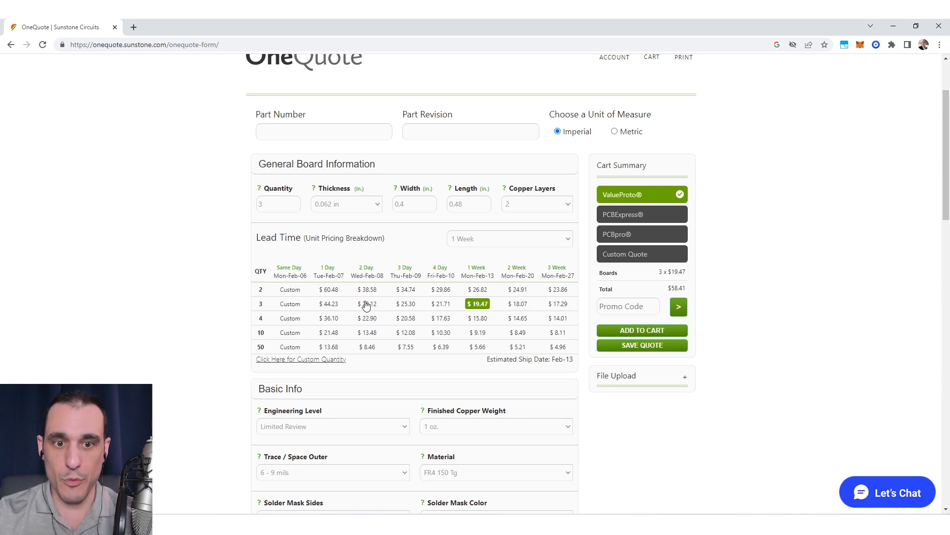
mouse_move(330, 306)
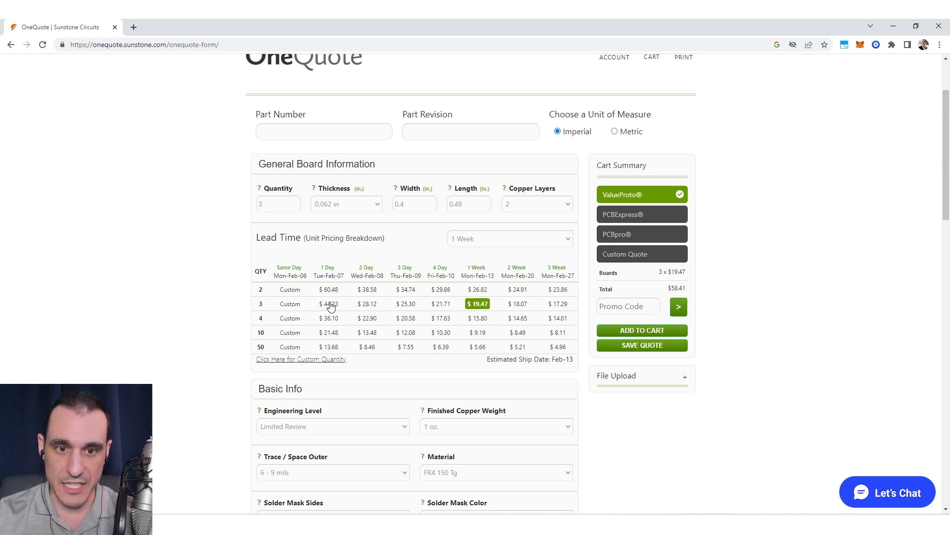
Step: Pick the $44.23 1-day price in the 3-board row, then scroll toward Basic Info
left_click(329, 303)
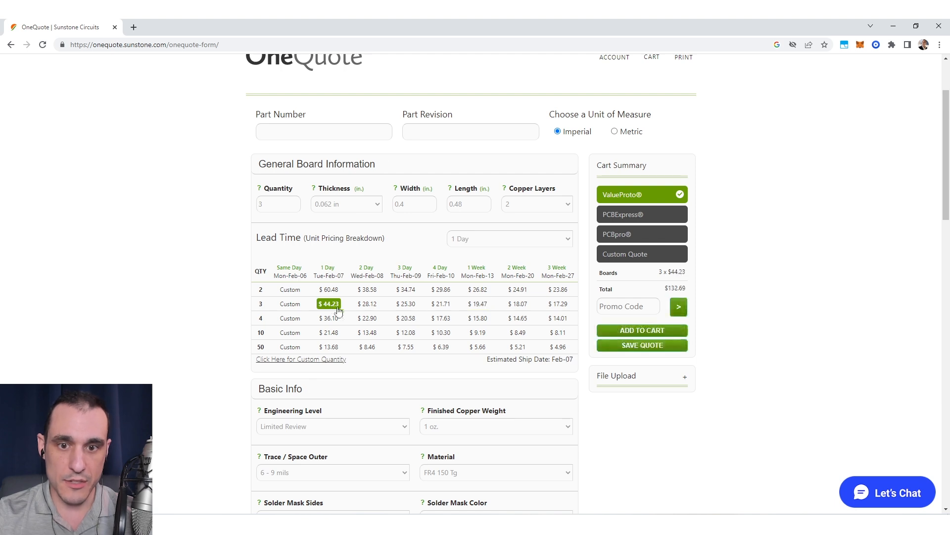
mouse_move(369, 311)
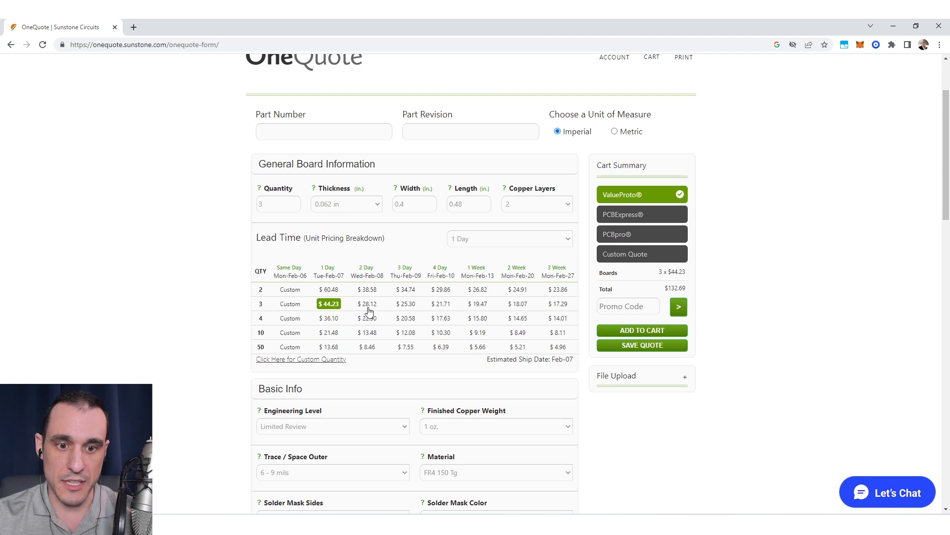
scroll("down", 3)
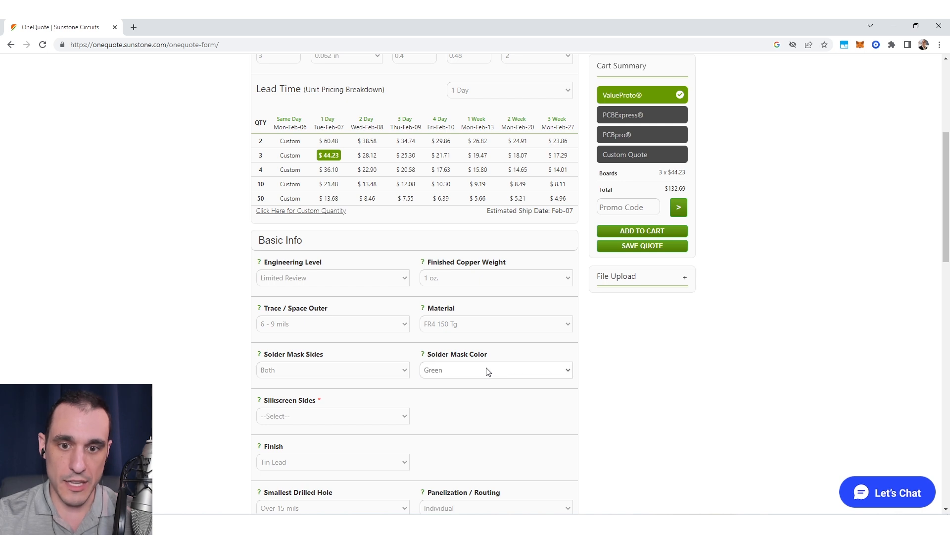
mouse_move(475, 375)
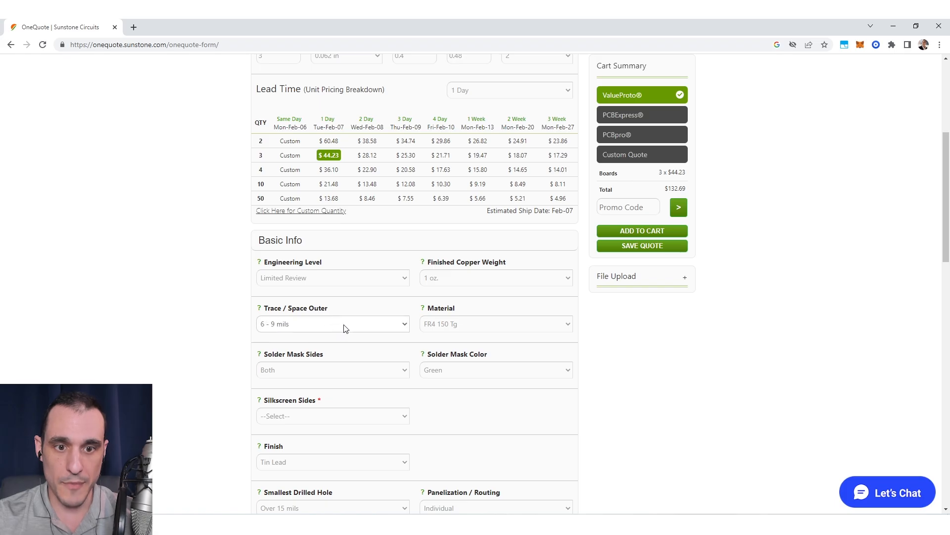
Step: Try Over 14 mils and 3 mils outer trace/space, dismissing the custom quote notice
left_click(333, 324)
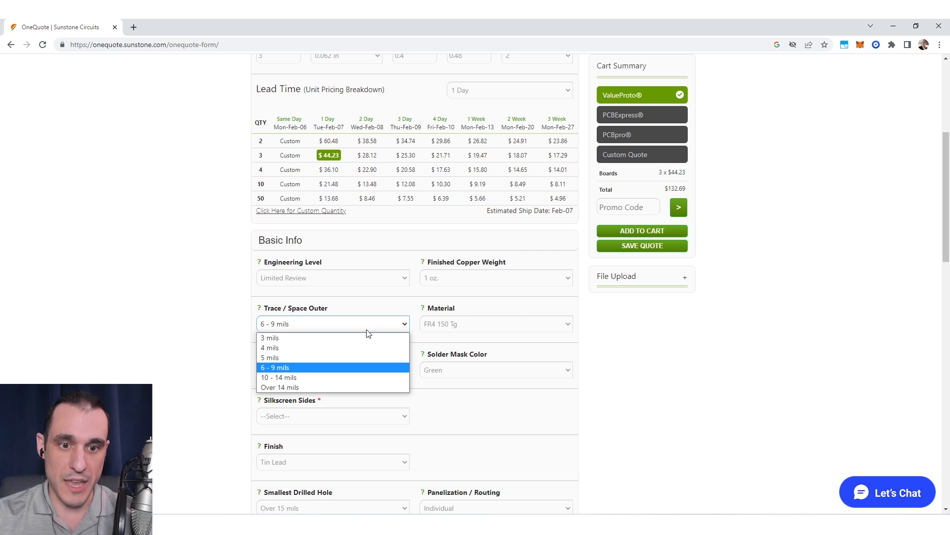
mouse_move(313, 382)
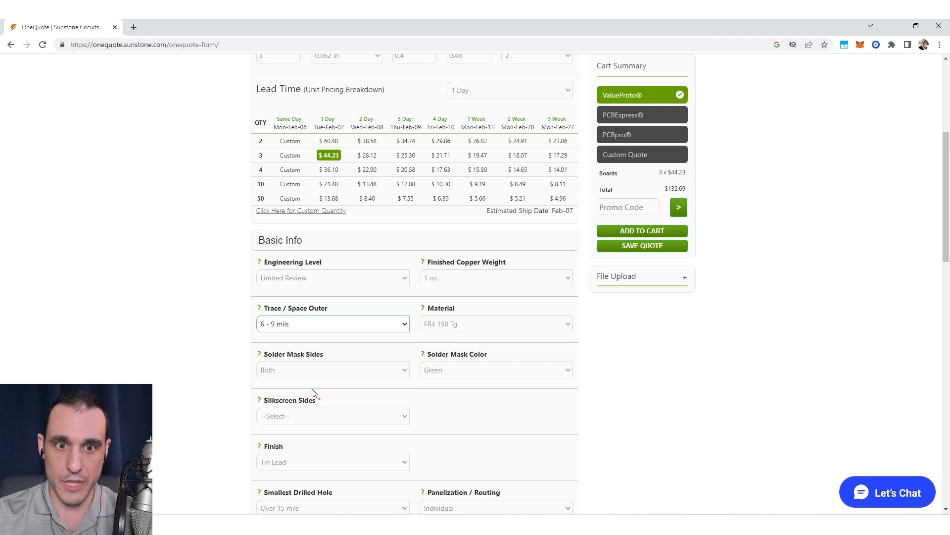
left_click(333, 324)
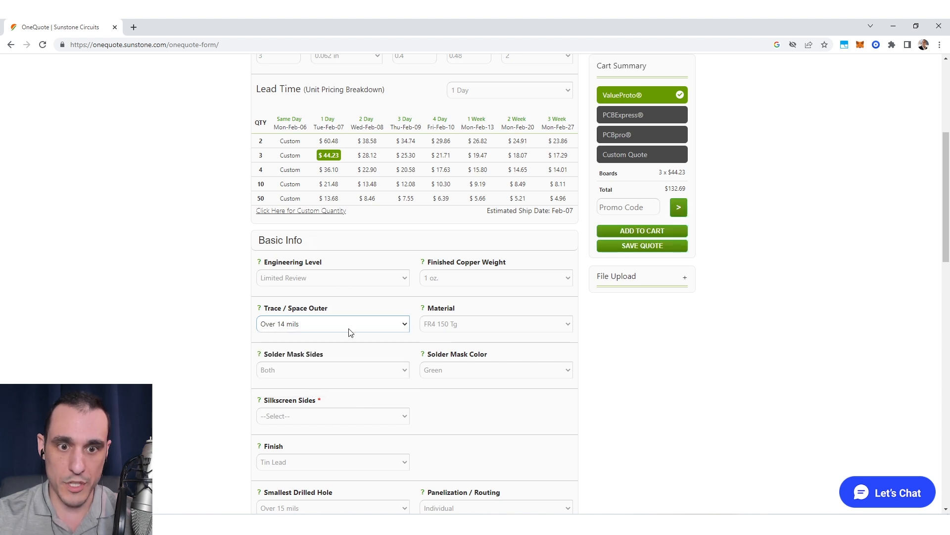
left_click(333, 323)
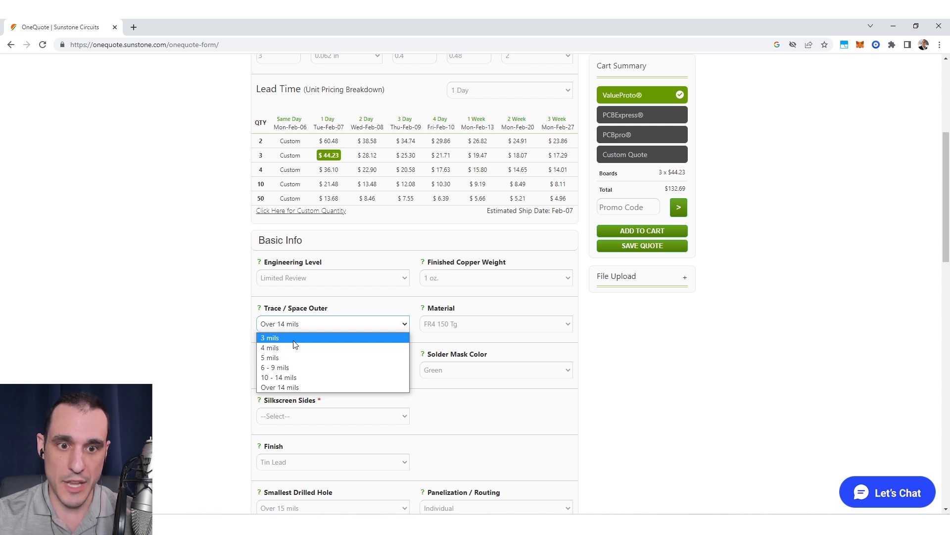
left_click(270, 338)
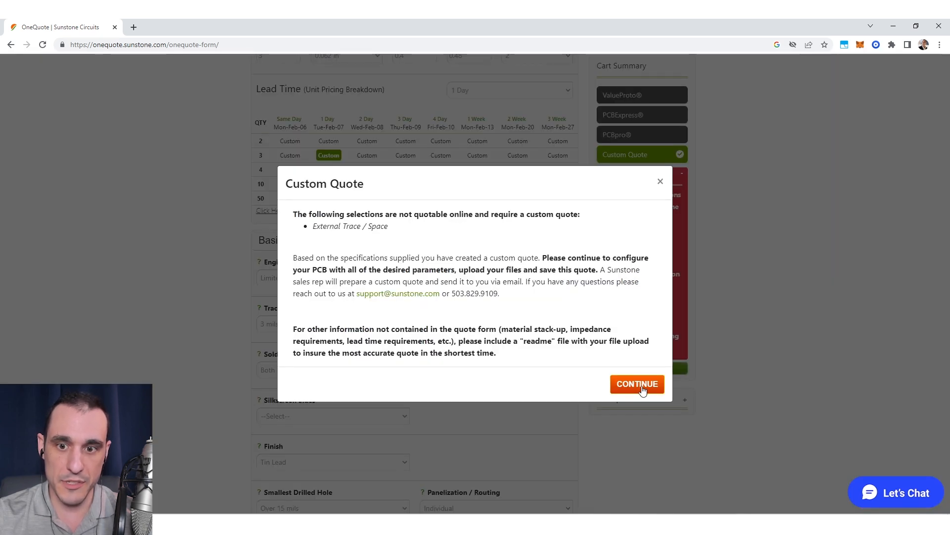
left_click(637, 384)
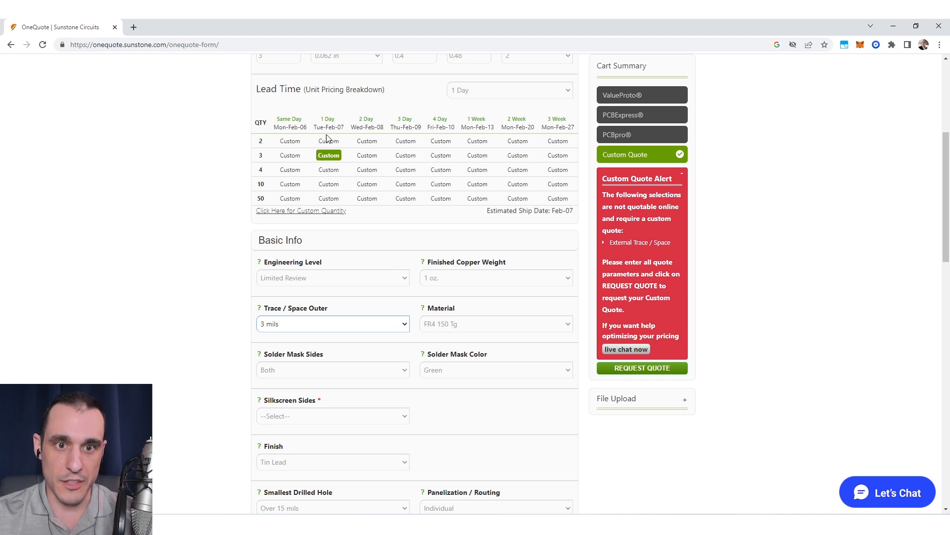
Step: Settle outer trace/space on 5 mils, giving a PCBExpress total of $855.75
left_click(333, 324)
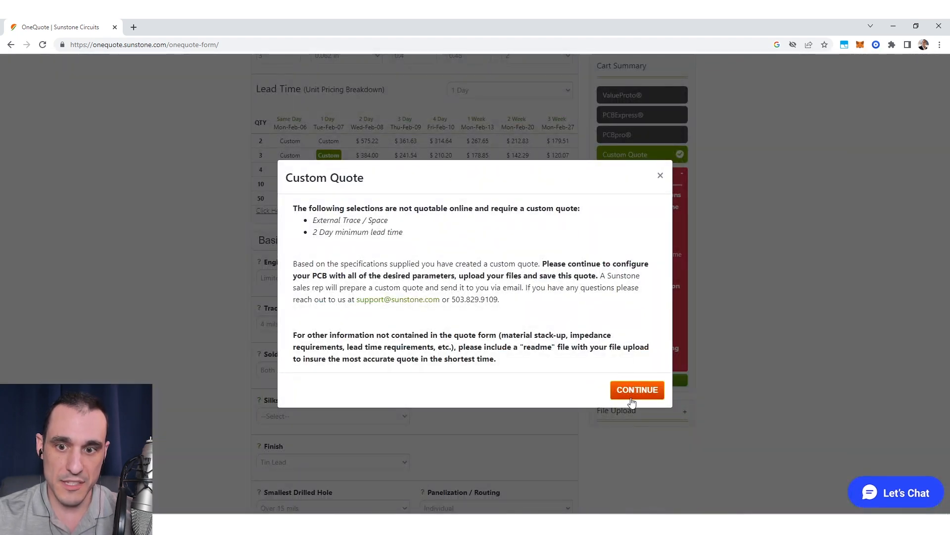
left_click(637, 390)
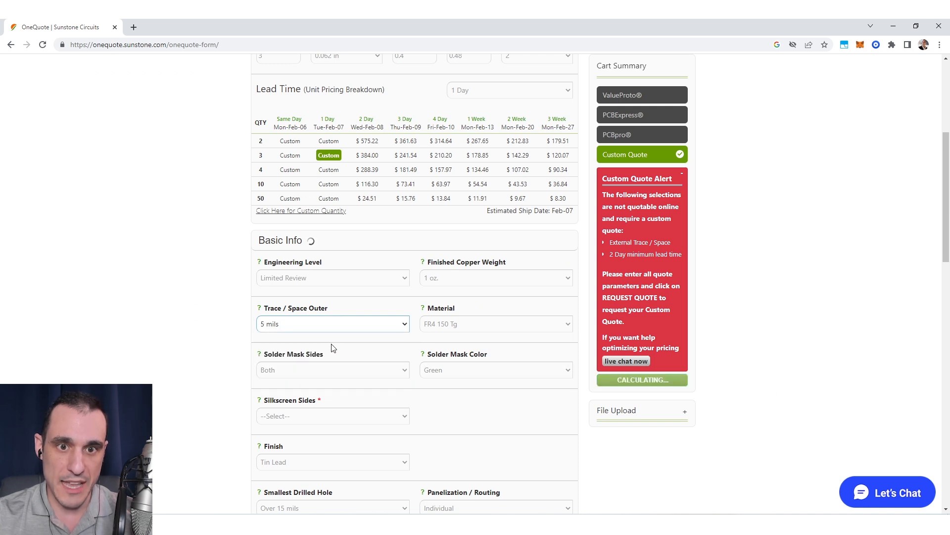
left_click(642, 115)
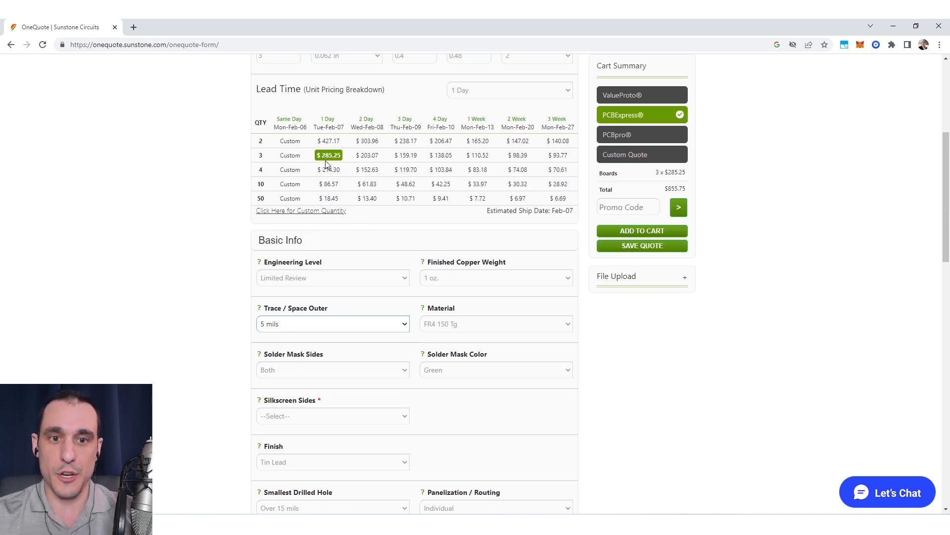
left_click(332, 324)
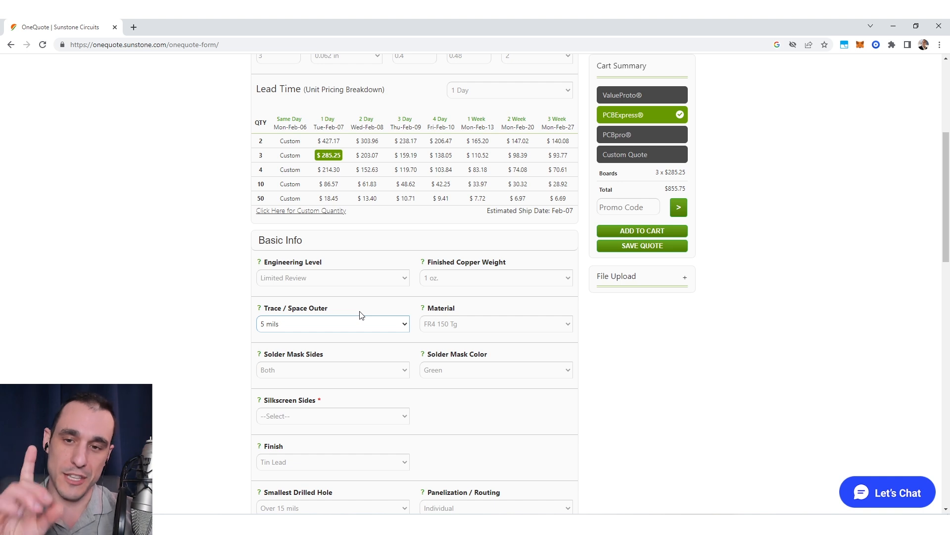
mouse_move(353, 275)
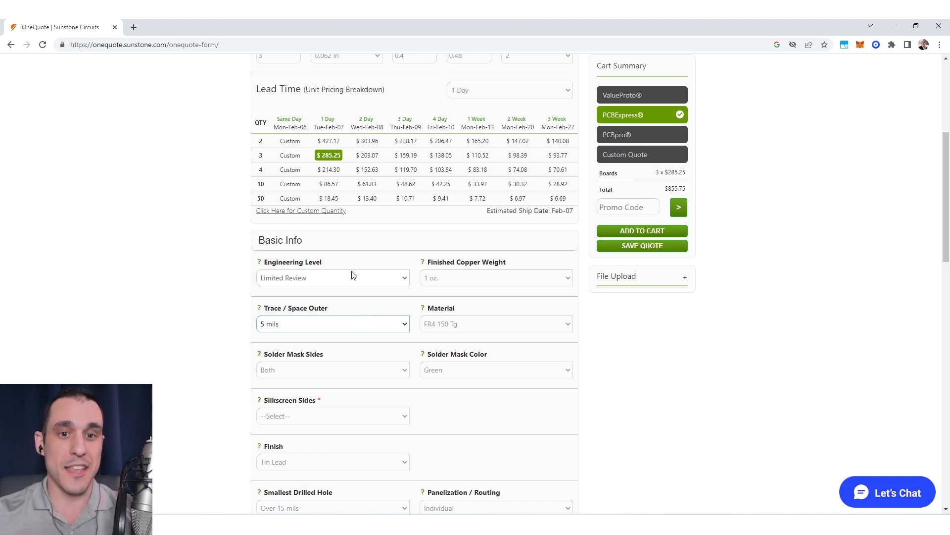
mouse_move(360, 330)
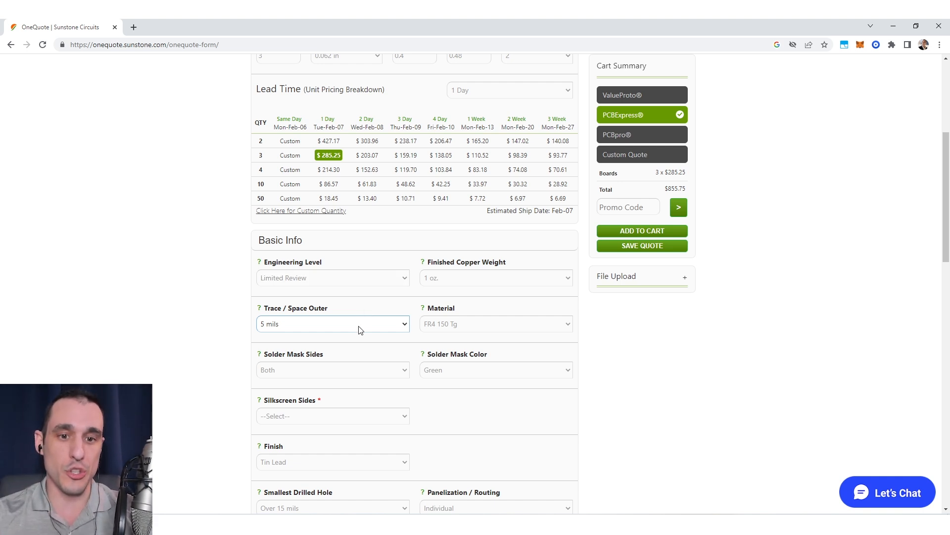
left_click(333, 324)
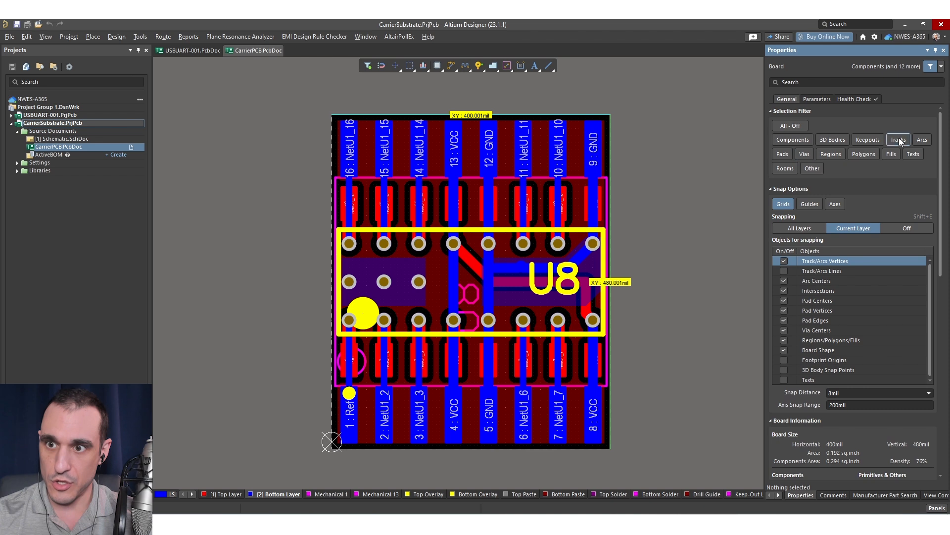
Step: Select the bottom-layer VCC track under U8 to read its 15mil width
left_click(453, 291)
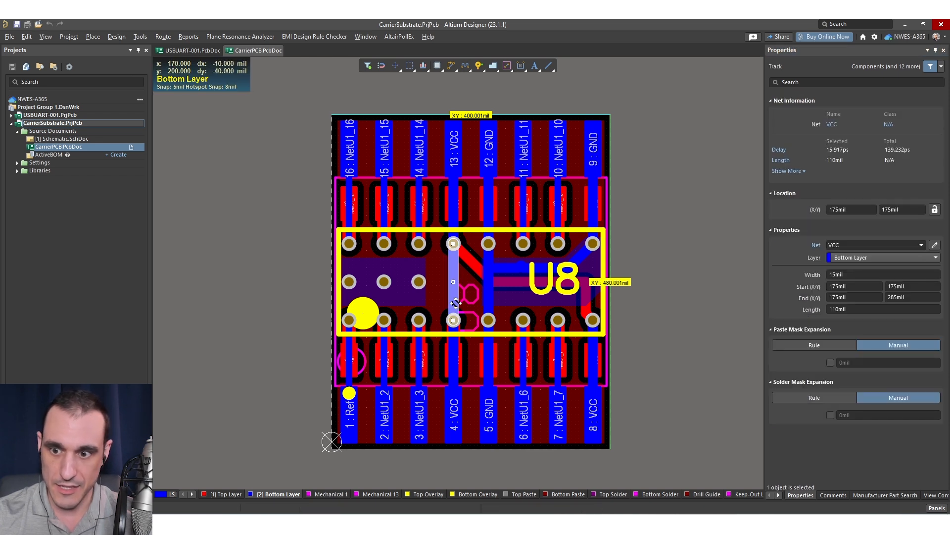
mouse_move(506, 279)
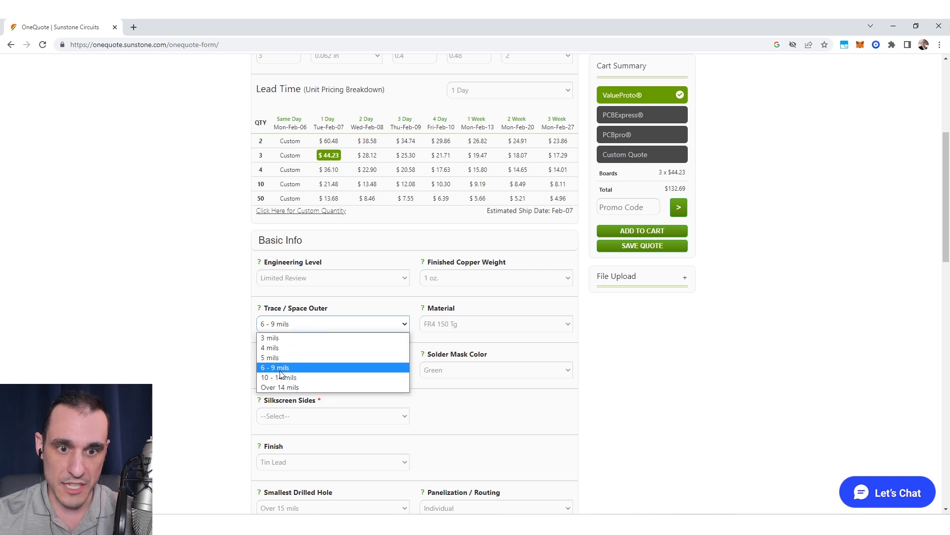
Step: Set trace/space to 10 - 14 mils and compare FR4 170 Tg before reverting to FR4 150 Tg
left_click(277, 377)
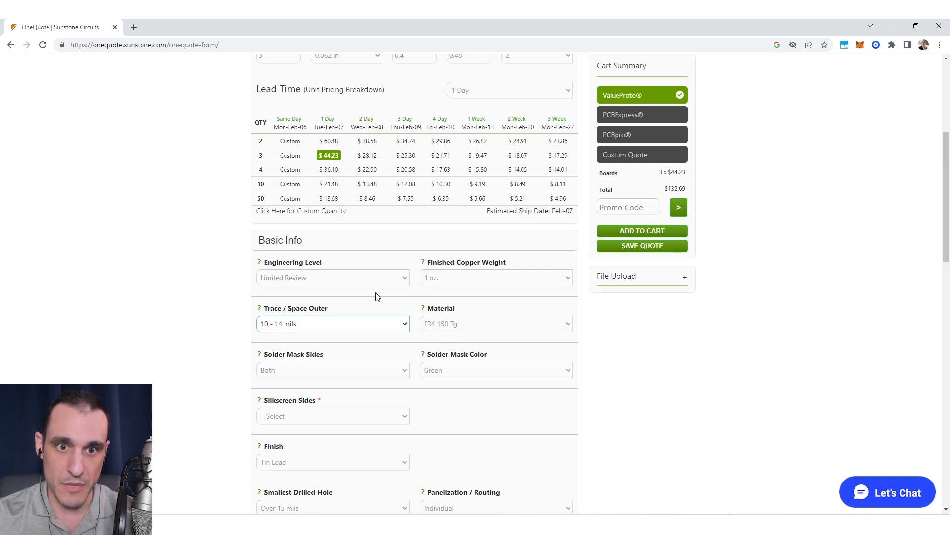
mouse_move(347, 196)
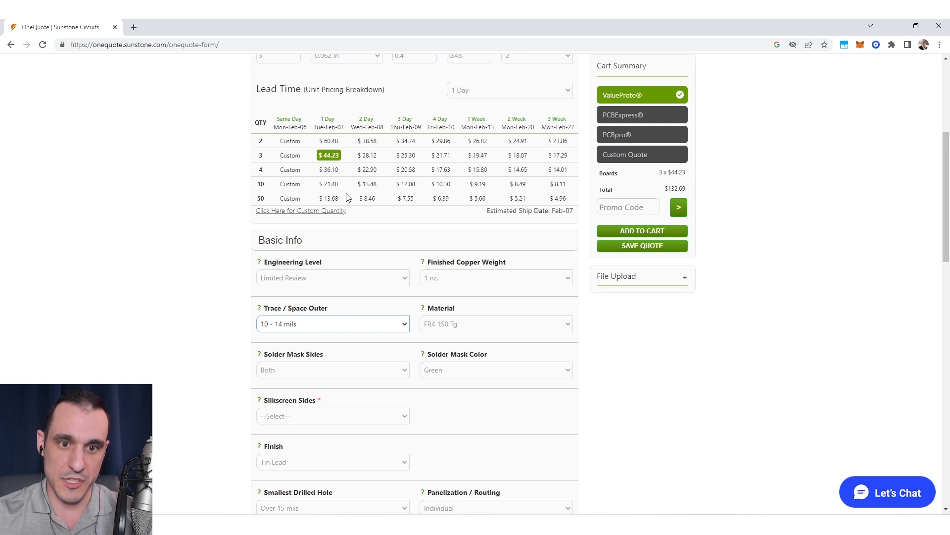
mouse_move(466, 329)
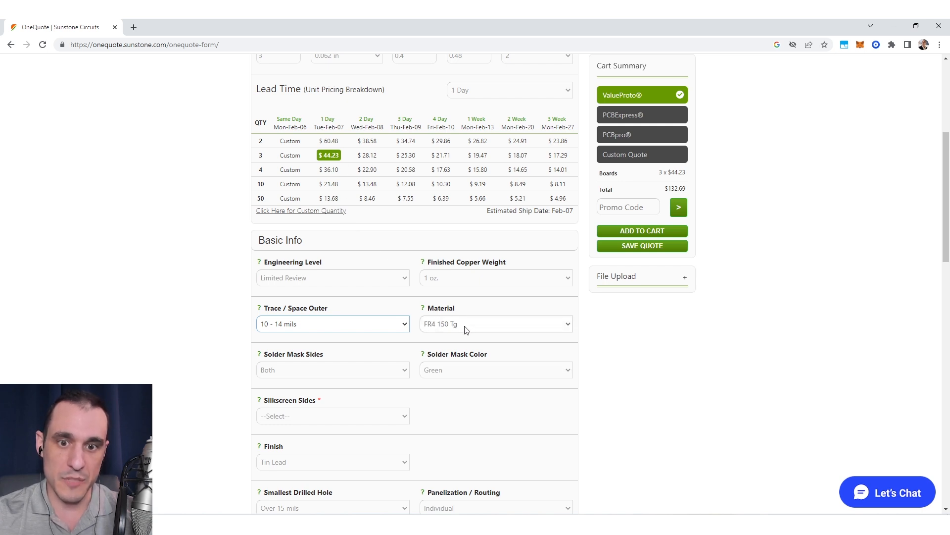
left_click(496, 324)
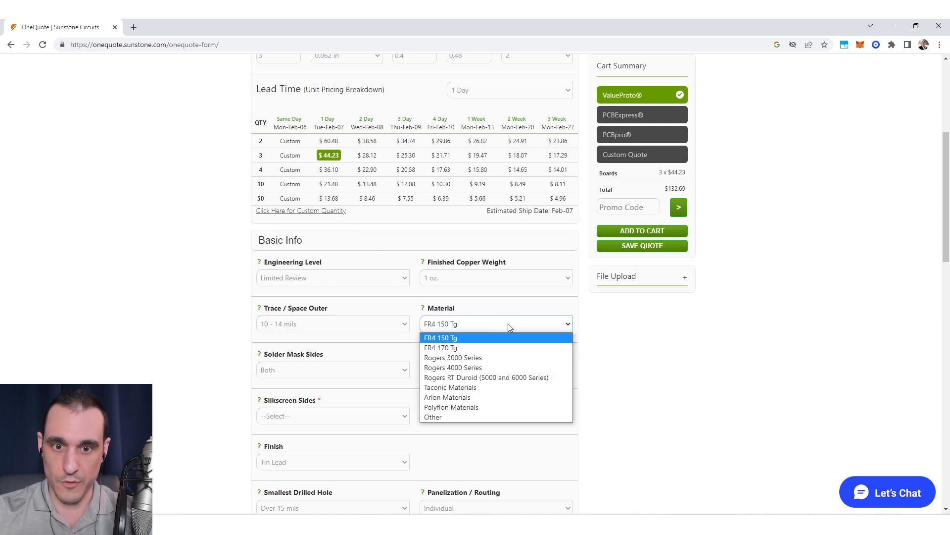
mouse_move(499, 340)
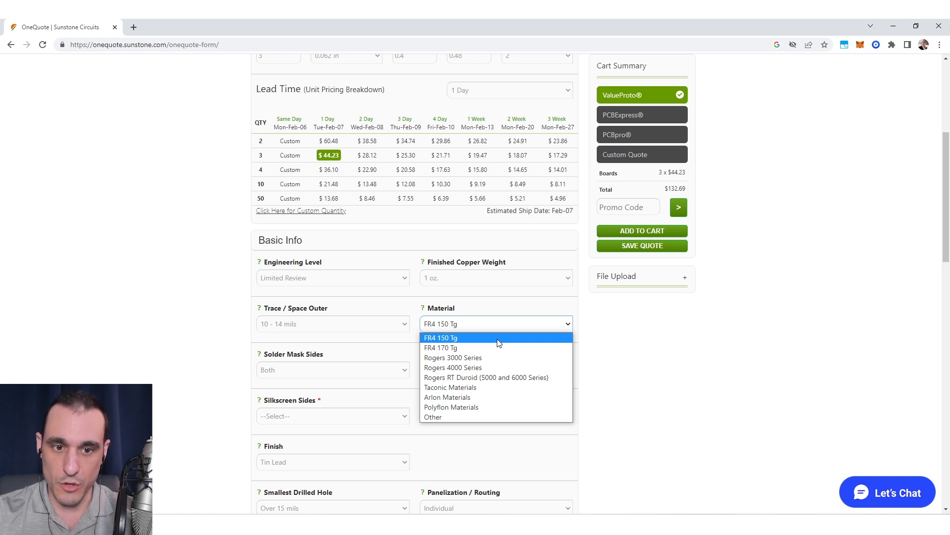
mouse_move(491, 349)
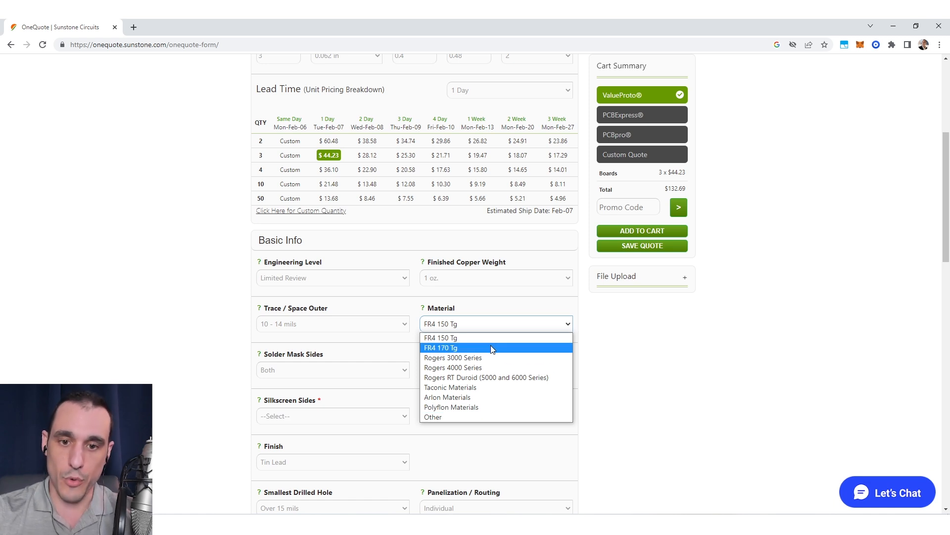
left_click(441, 347)
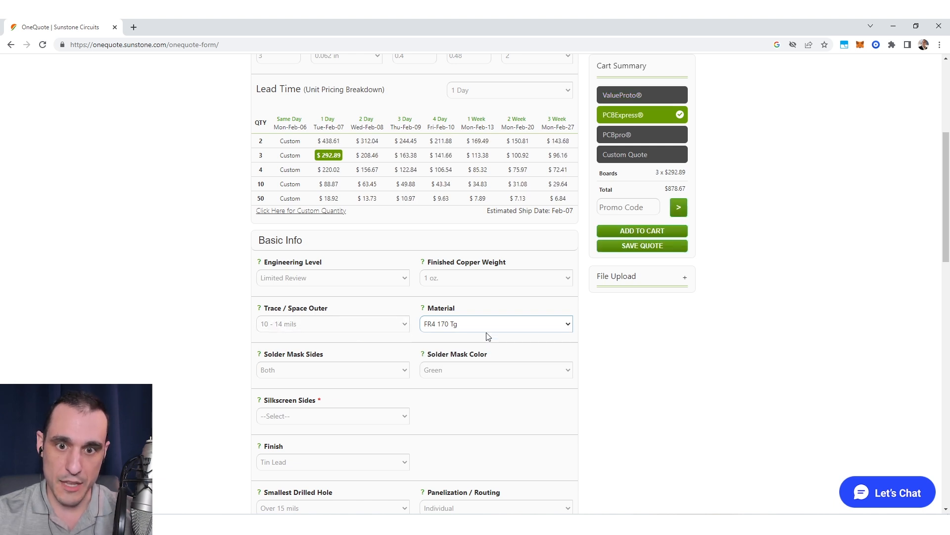
mouse_move(476, 327)
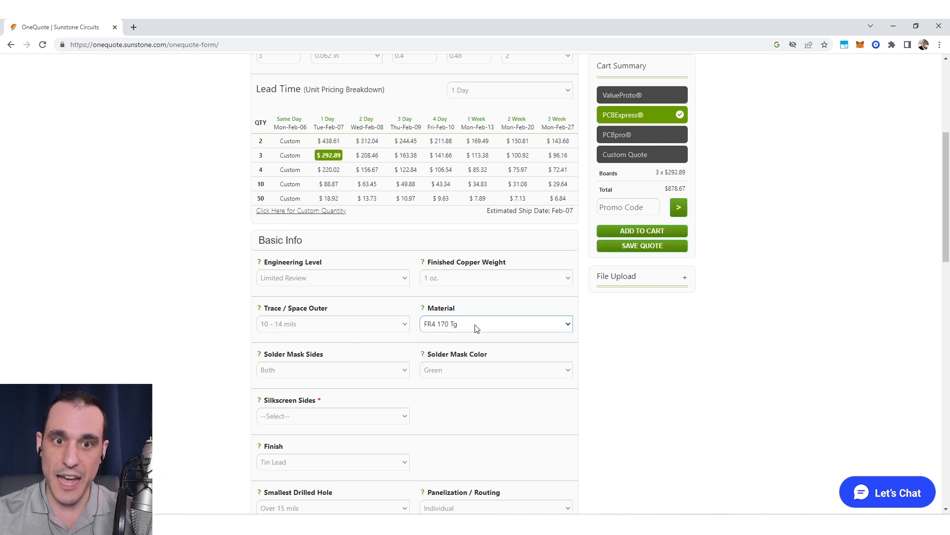
left_click(496, 323)
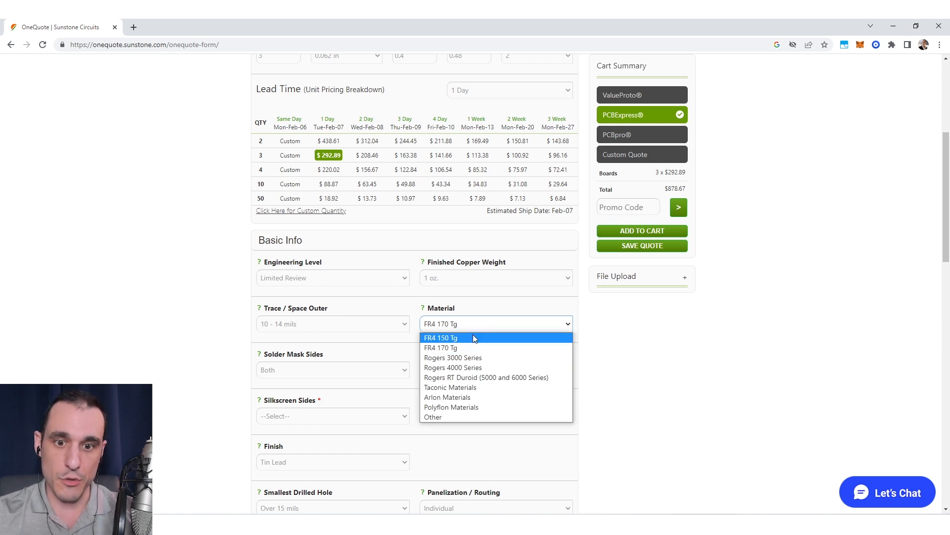
left_click(441, 338)
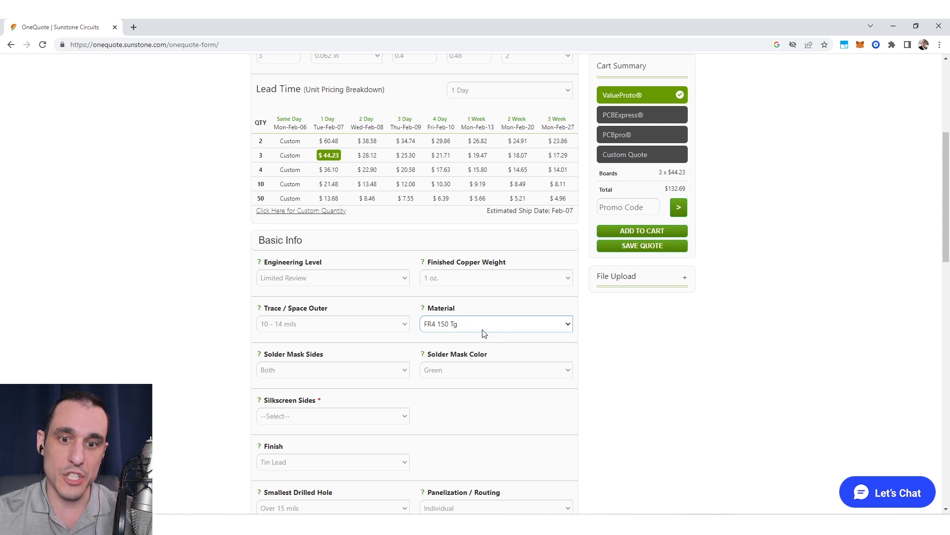
mouse_move(436, 324)
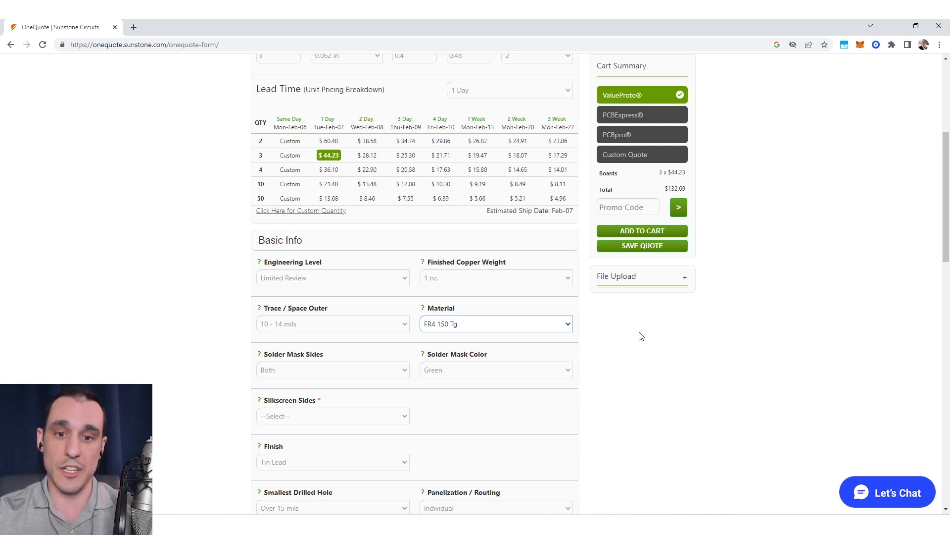
Step: Choose Rogers 3000 Series material and accept the custom quote notice
left_click(496, 324)
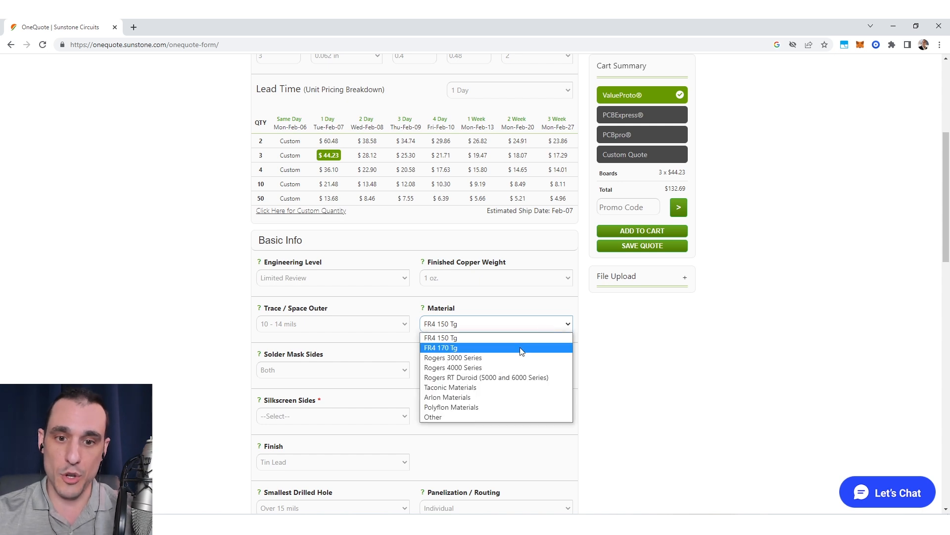
mouse_move(512, 352)
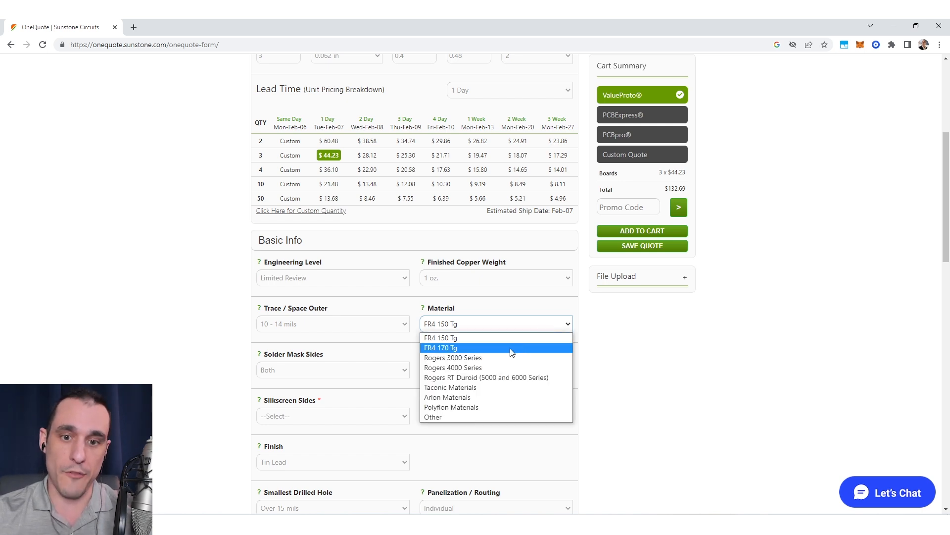
mouse_move(520, 364)
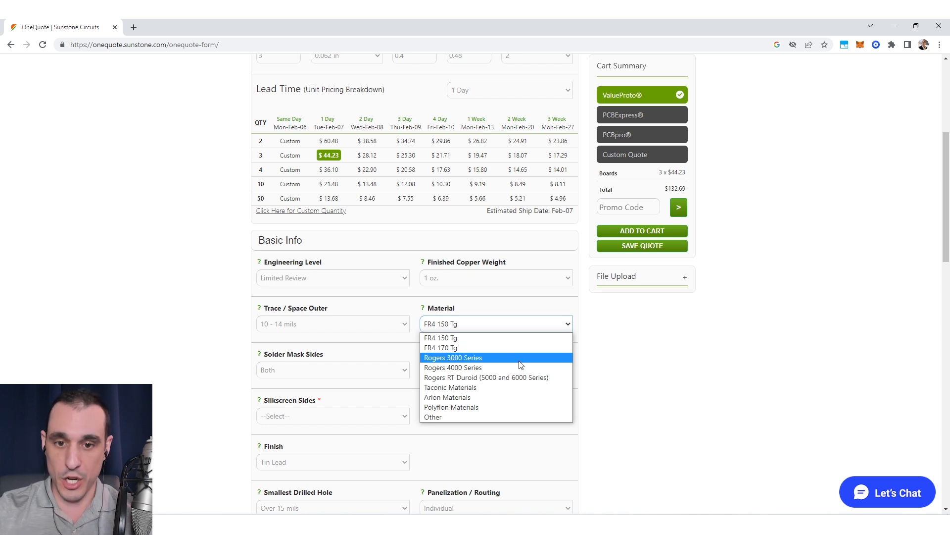
left_click(454, 357)
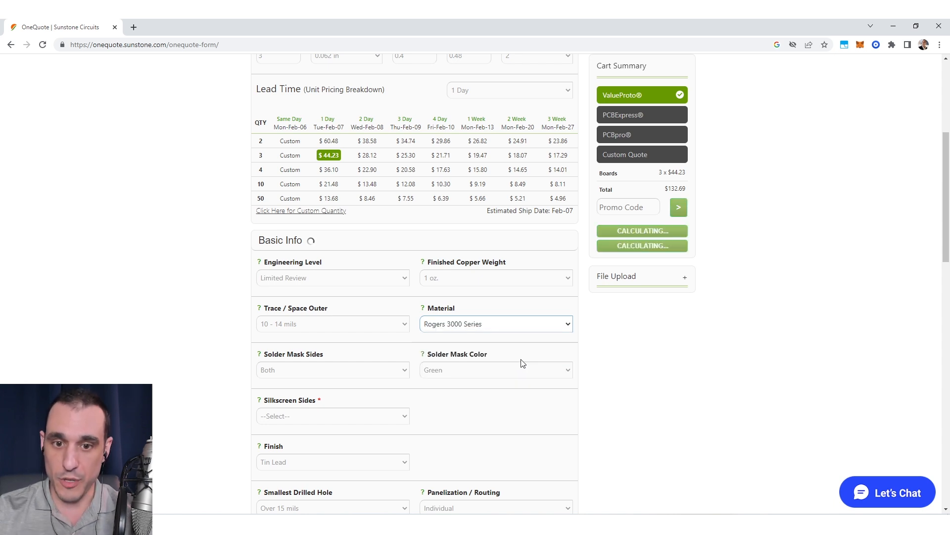
left_click(642, 154)
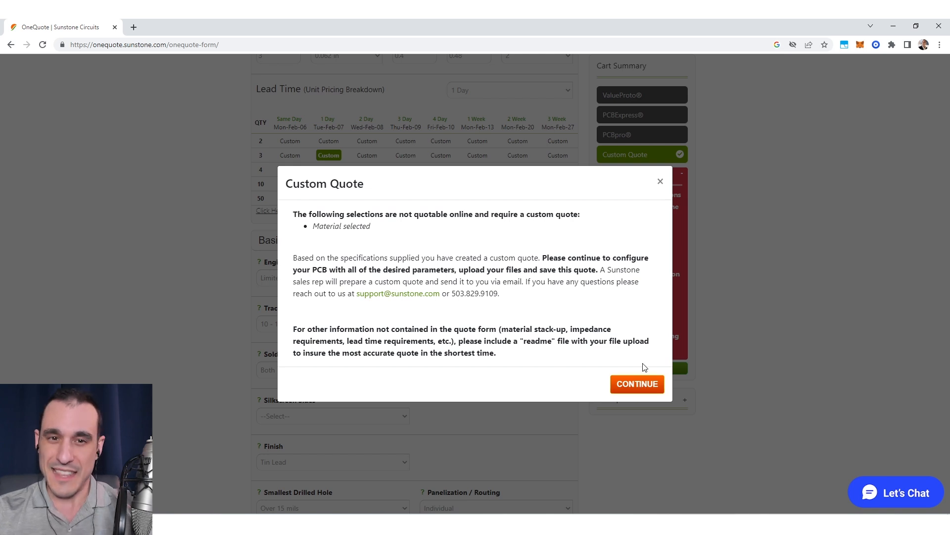
mouse_move(642, 386)
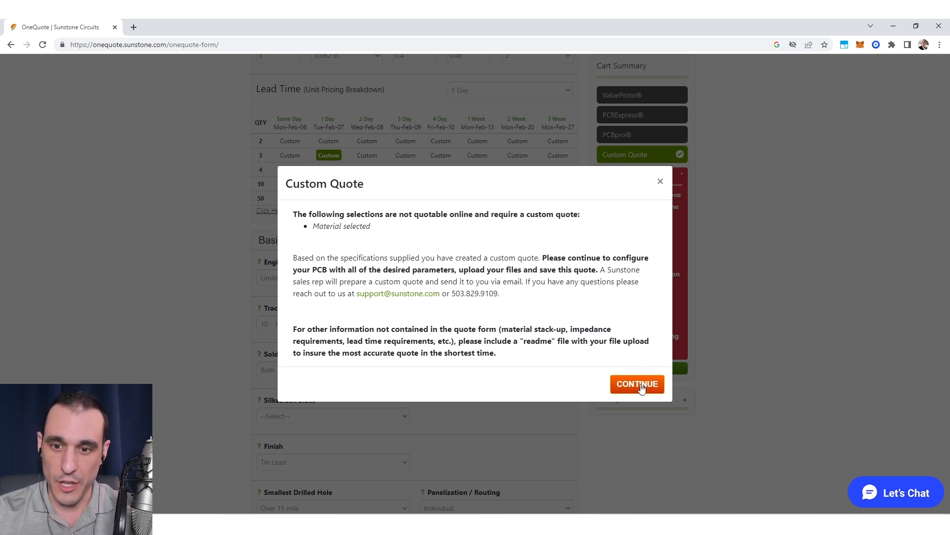
left_click(638, 384)
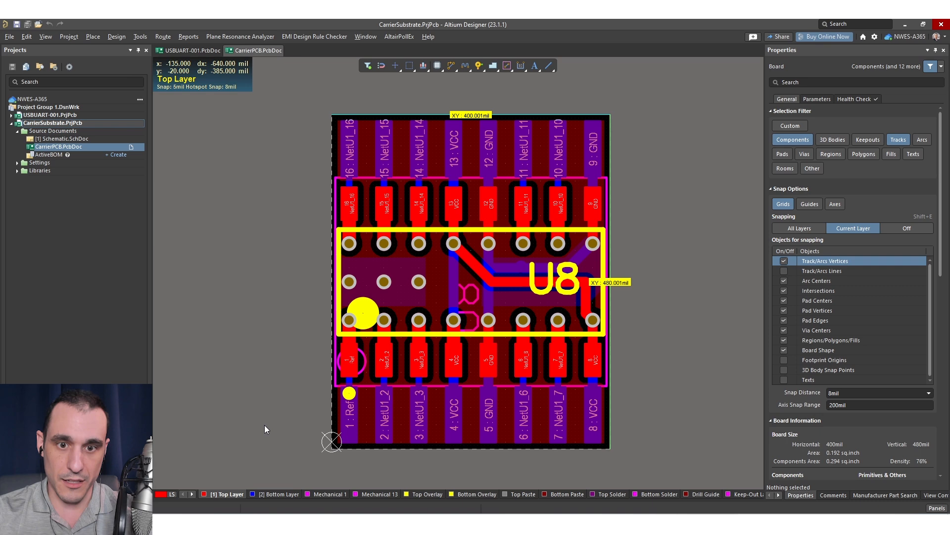
left_click(538, 282)
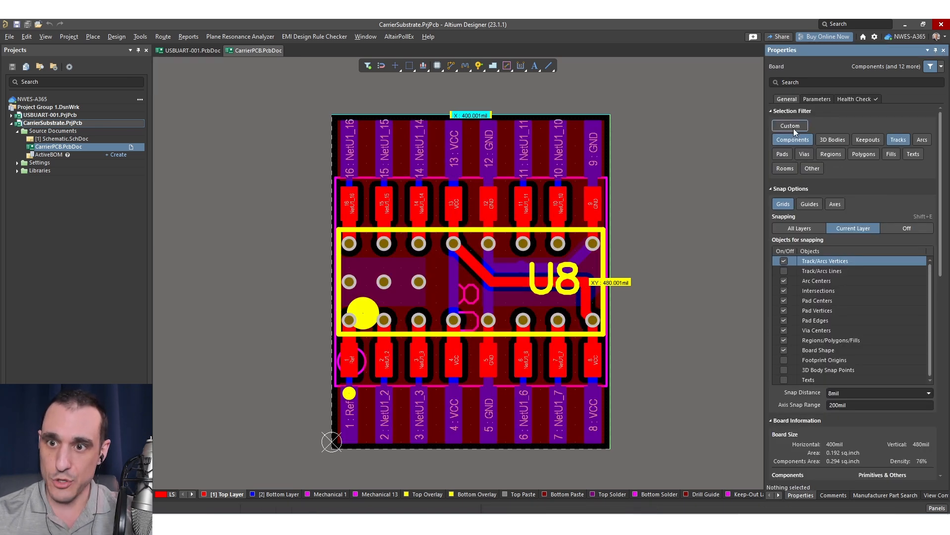
left_click(508, 254)
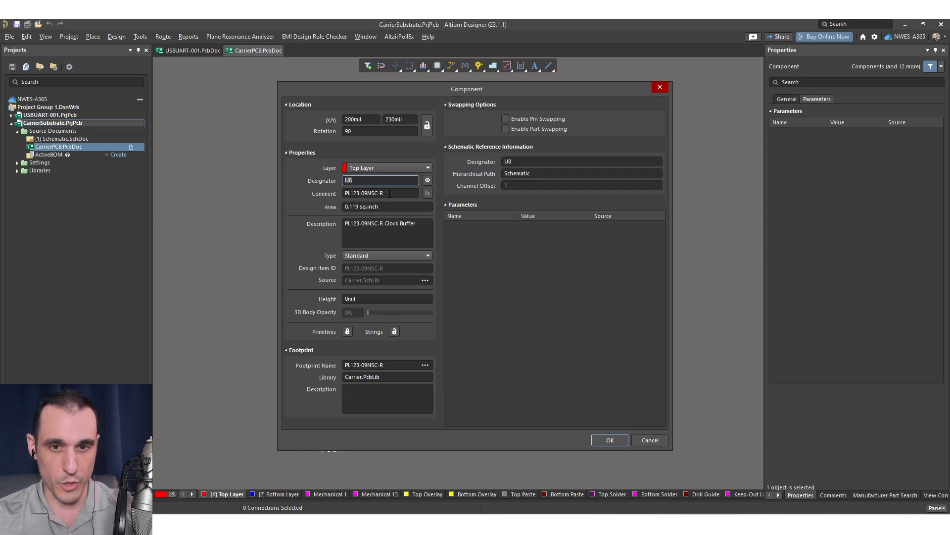
left_click(380, 193)
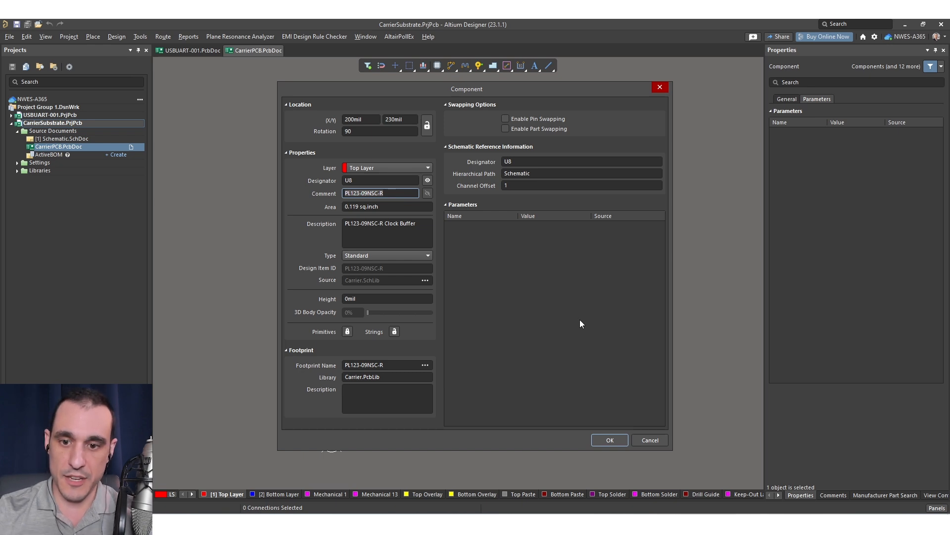
mouse_move(490, 307)
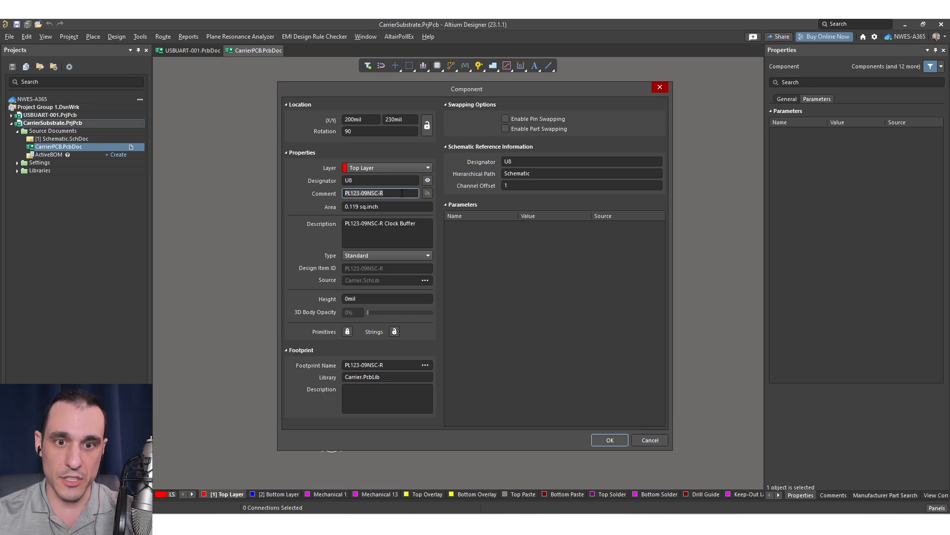
mouse_move(400, 193)
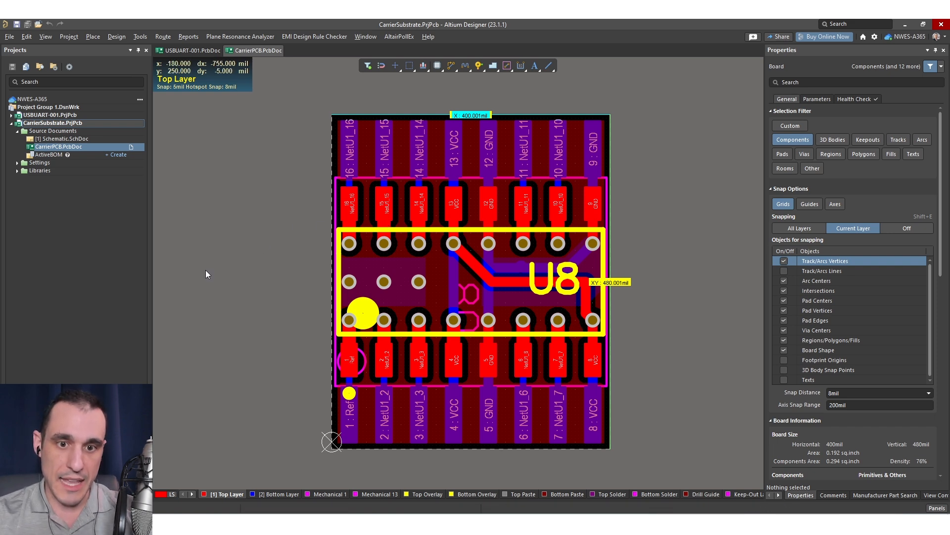
mouse_move(129, 242)
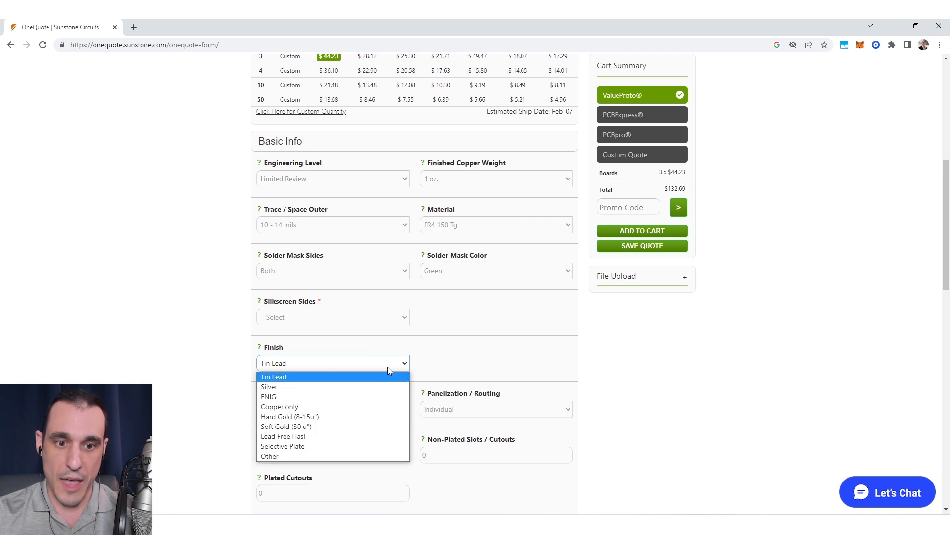
mouse_move(379, 402)
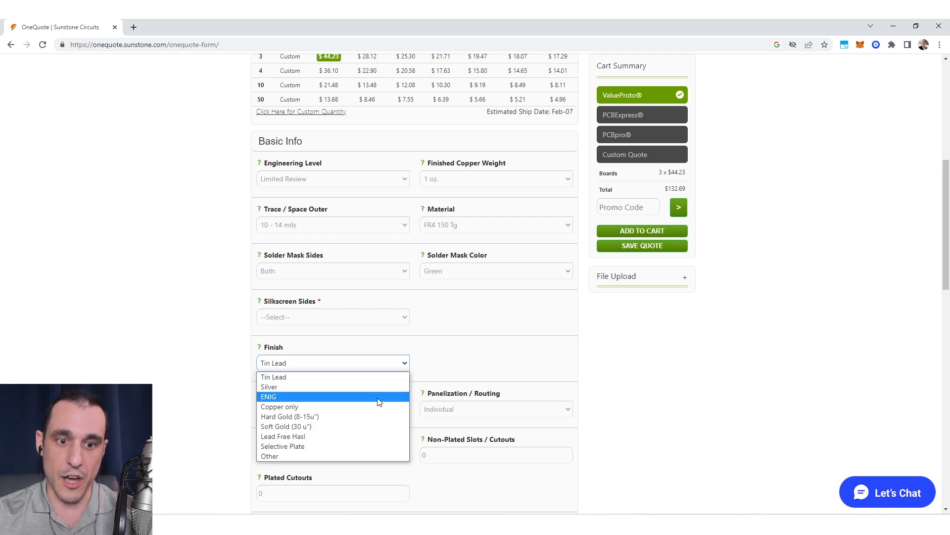
mouse_move(370, 387)
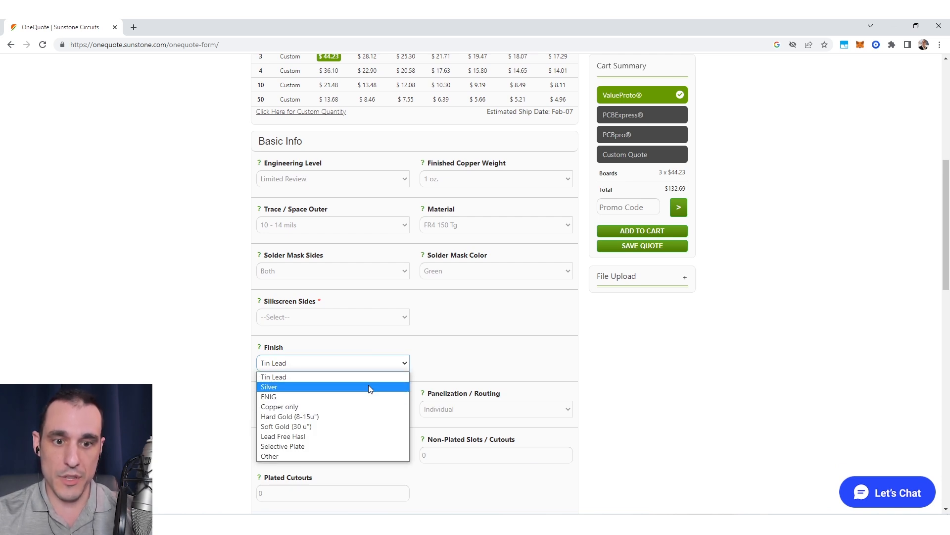
mouse_move(362, 404)
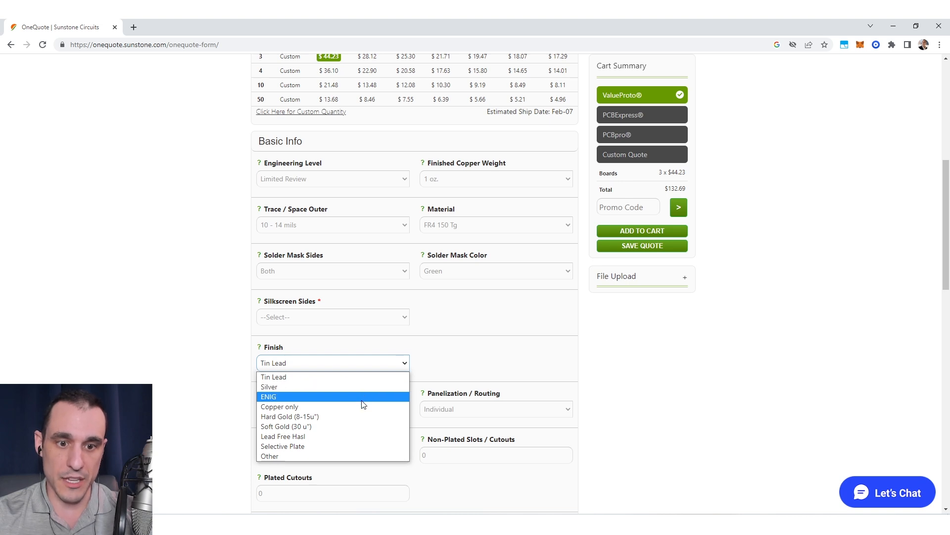
mouse_move(351, 422)
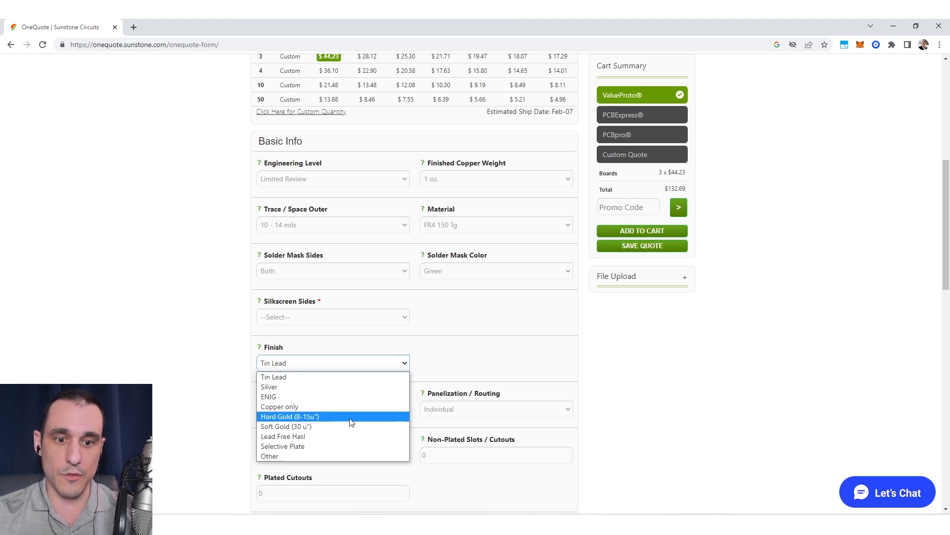
mouse_move(344, 420)
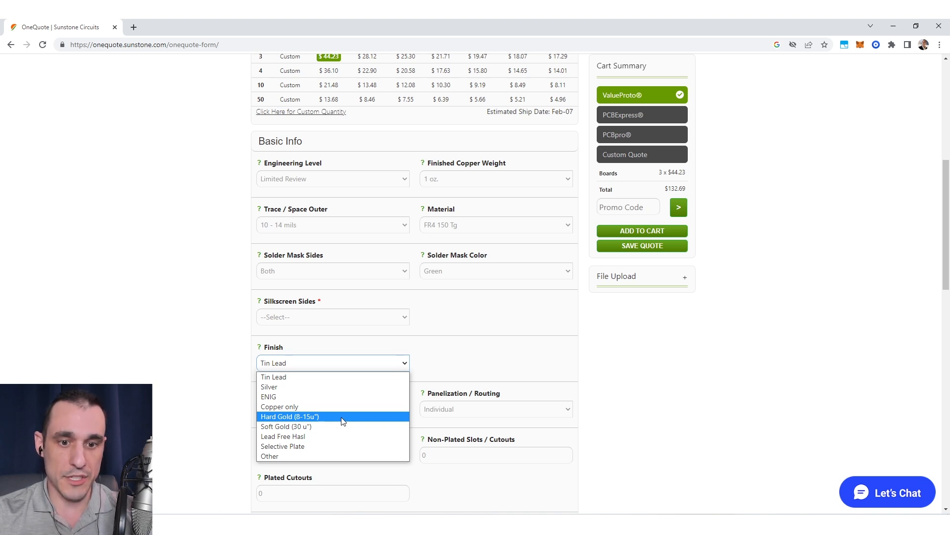
left_click(290, 416)
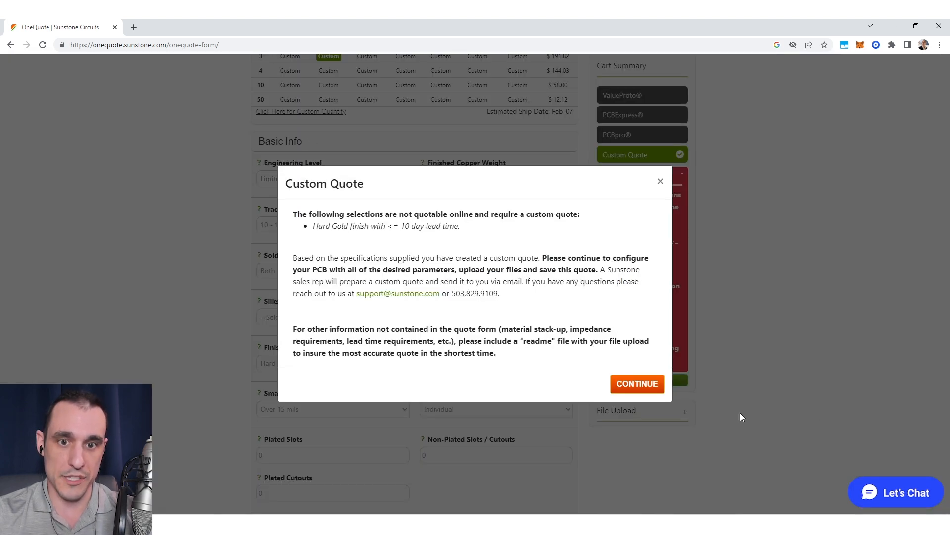
left_click(637, 383)
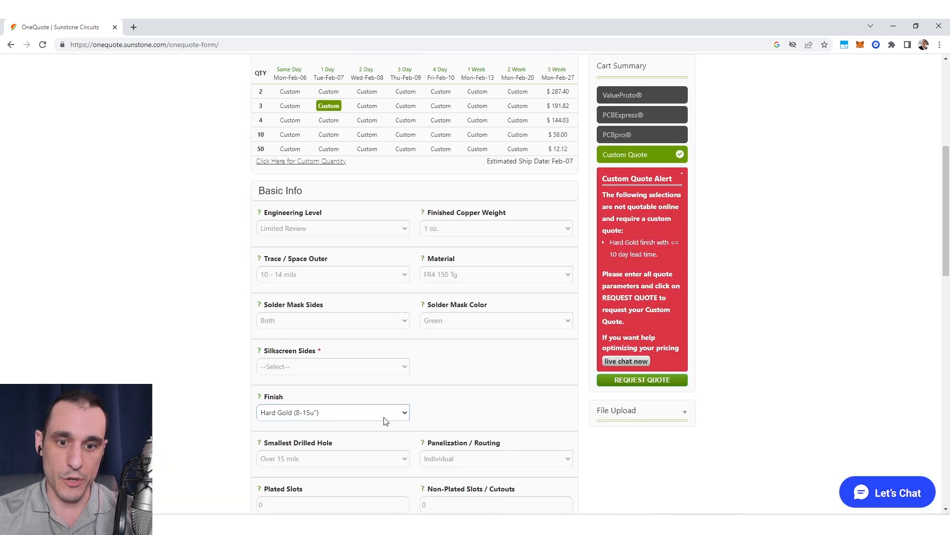
left_click(332, 412)
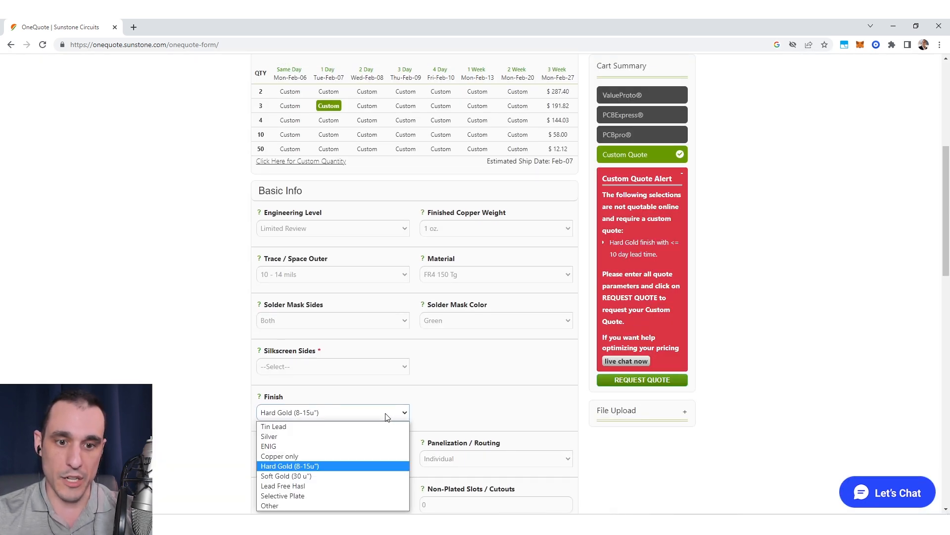
left_click(268, 446)
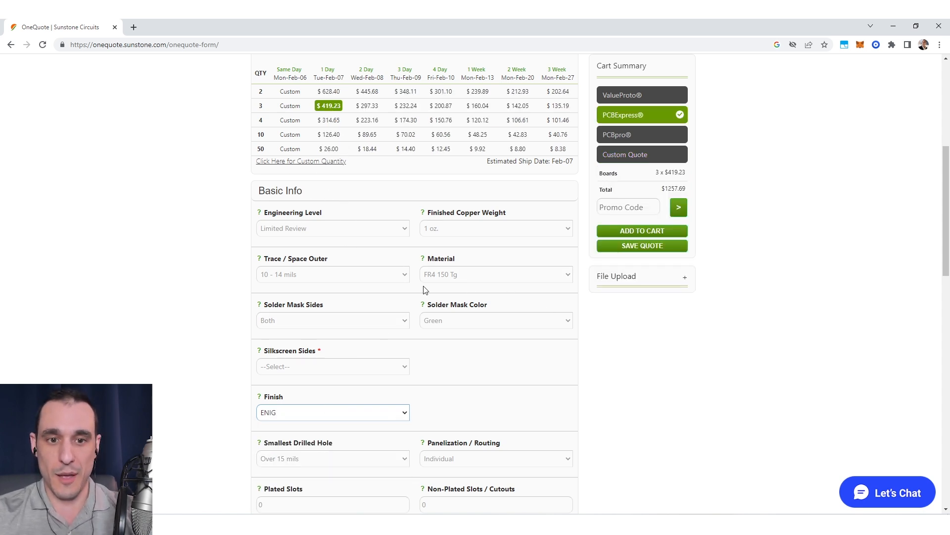
mouse_move(395, 247)
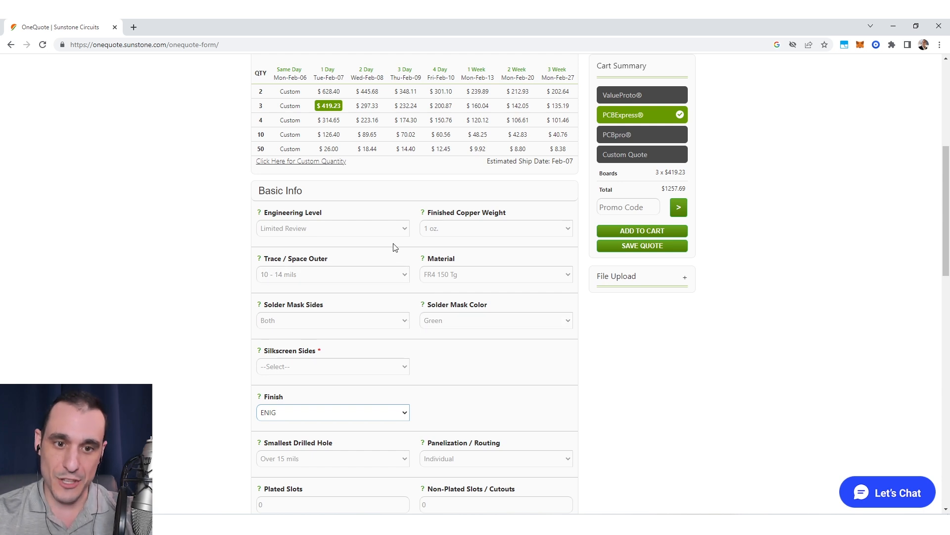
left_click(333, 413)
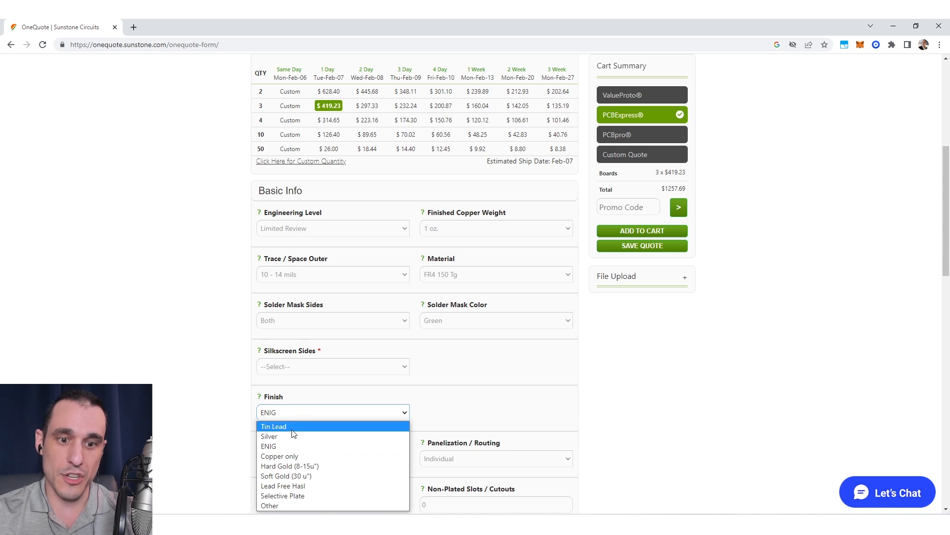
left_click(273, 426)
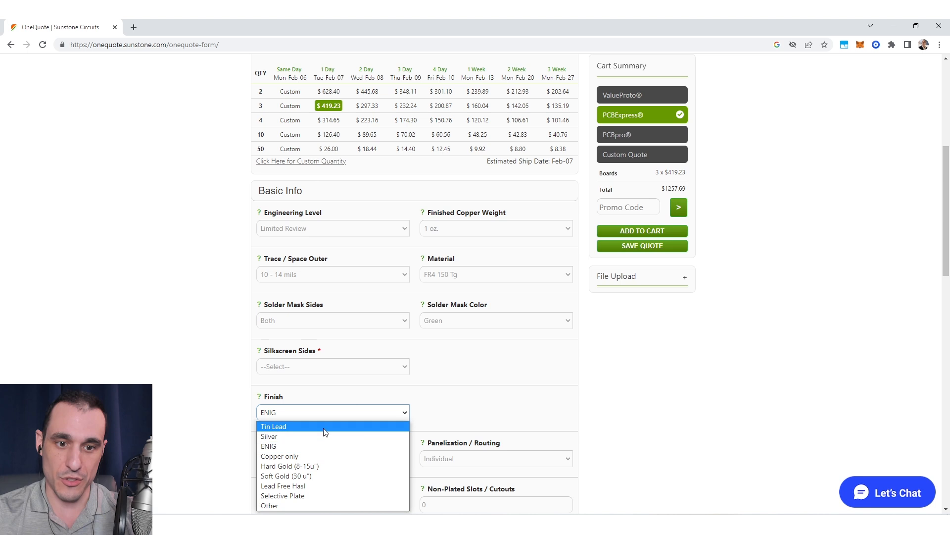
left_click(269, 436)
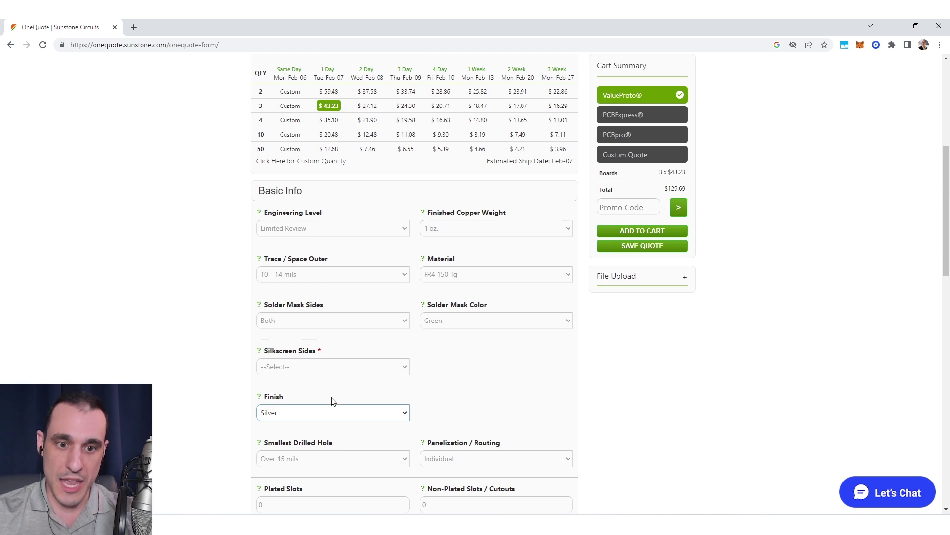
left_click(332, 412)
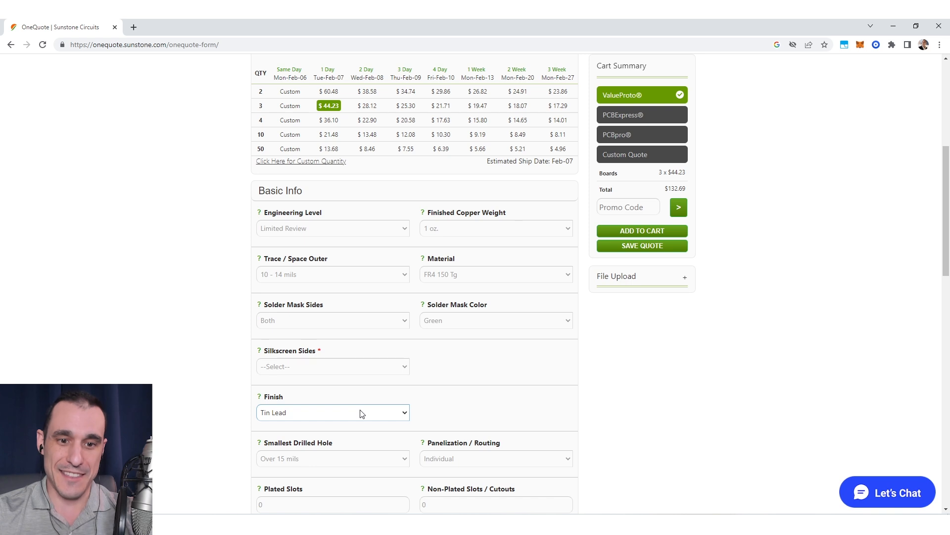
left_click(333, 412)
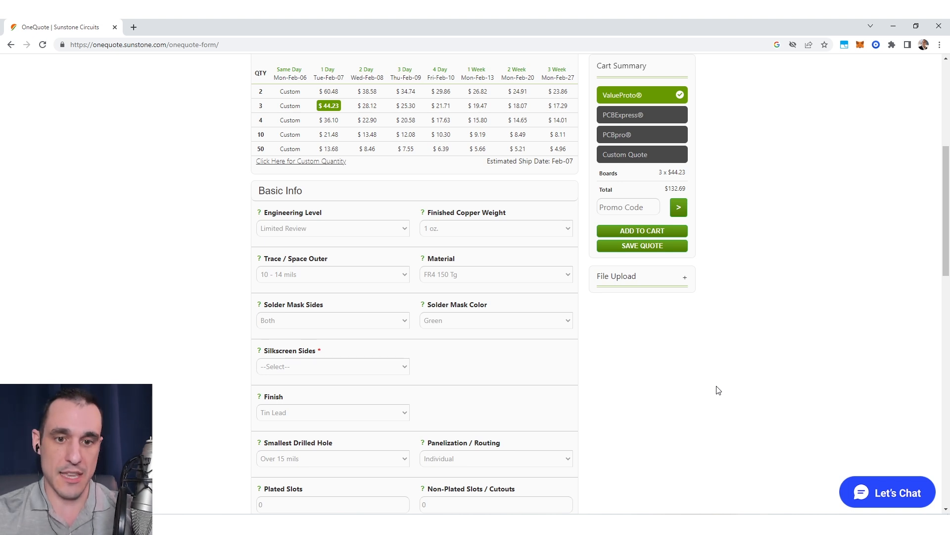
mouse_move(713, 391)
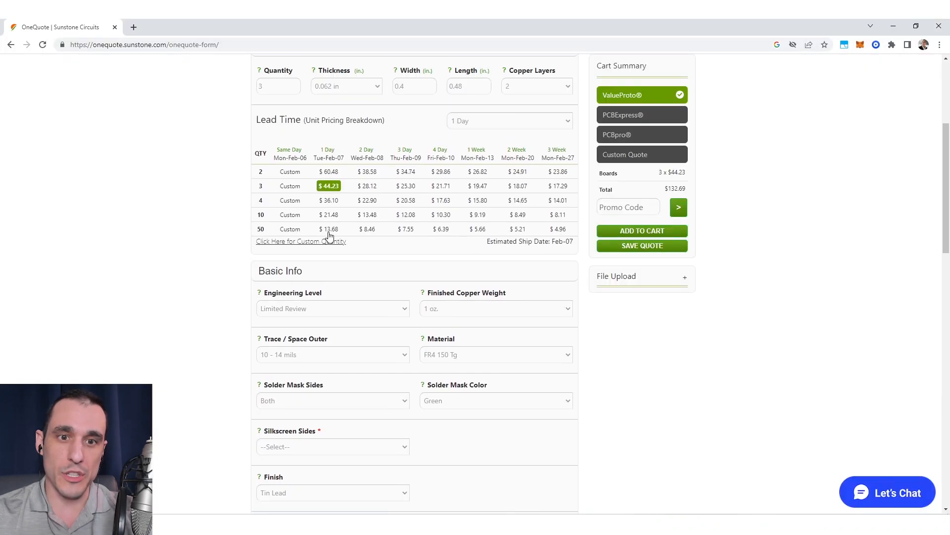
Step: Scroll down to Smallest Drilled Hole and try 10 mils
scroll("down", 3)
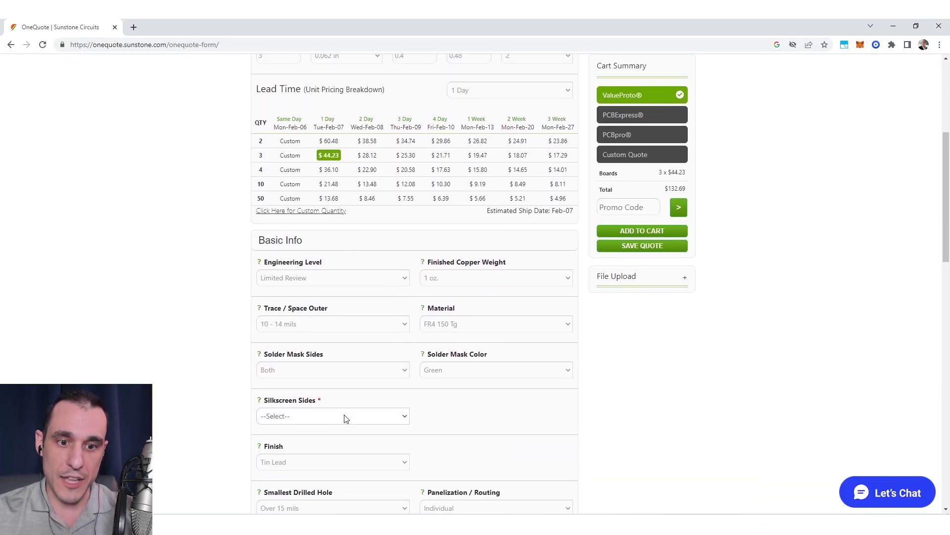
scroll("down", 3)
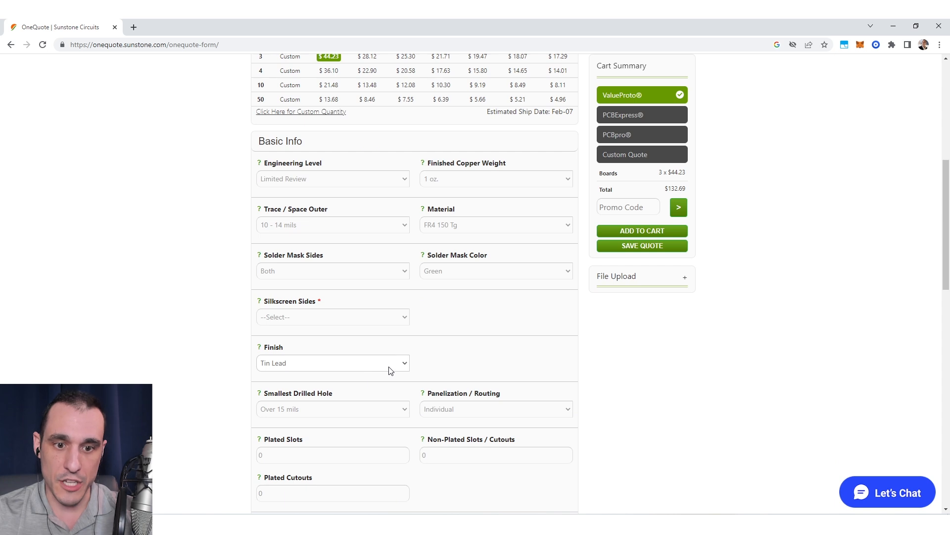
scroll("down", 3)
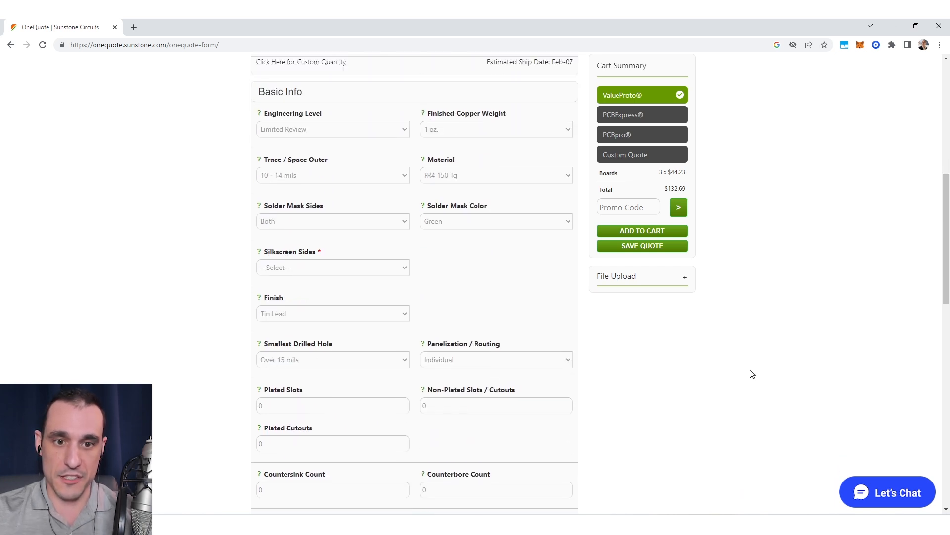
left_click(333, 360)
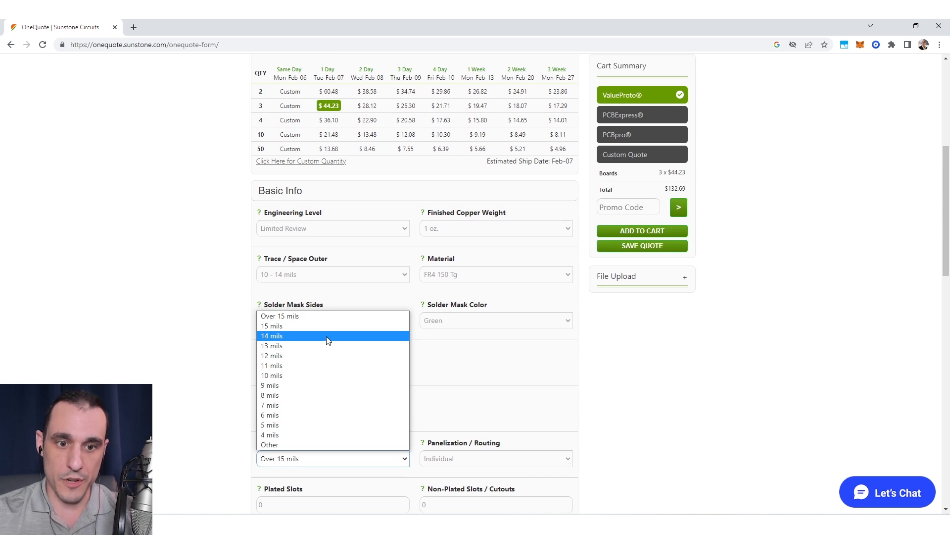
mouse_move(315, 381)
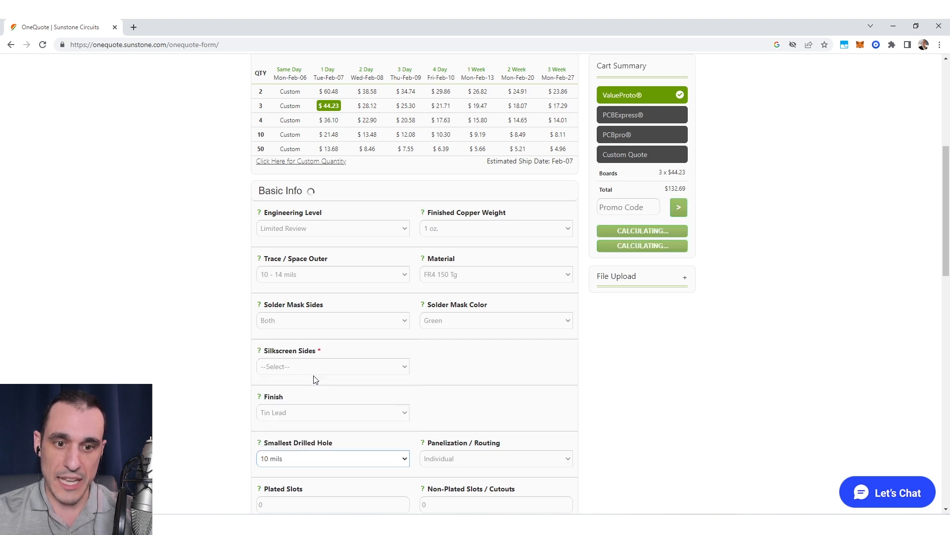
left_click(642, 114)
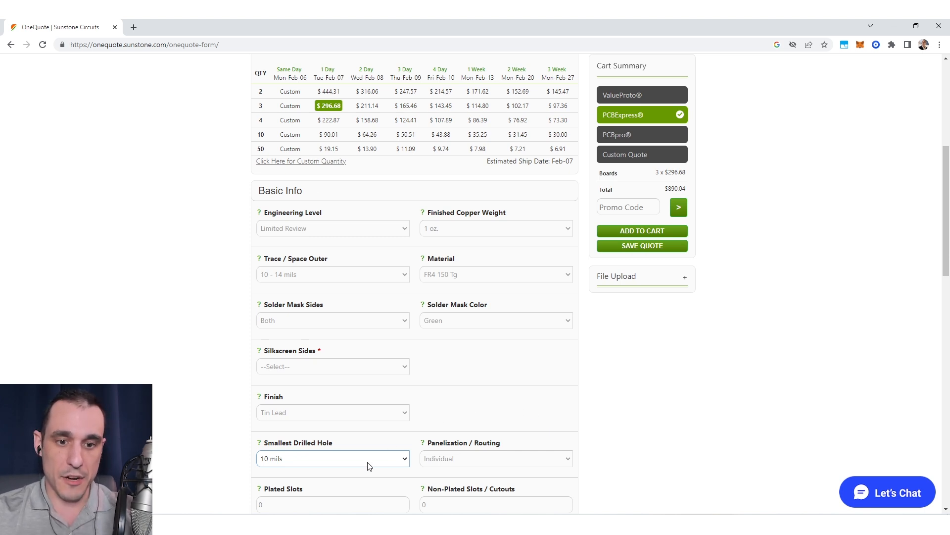
Step: Choose 14 mils as the smallest drilled hole, keeping $44.23 per board
left_click(332, 458)
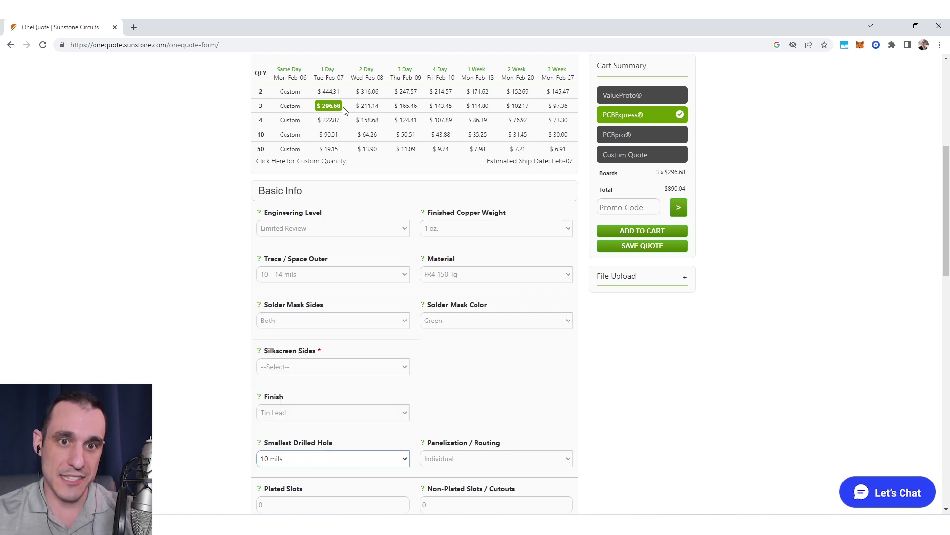
mouse_move(488, 333)
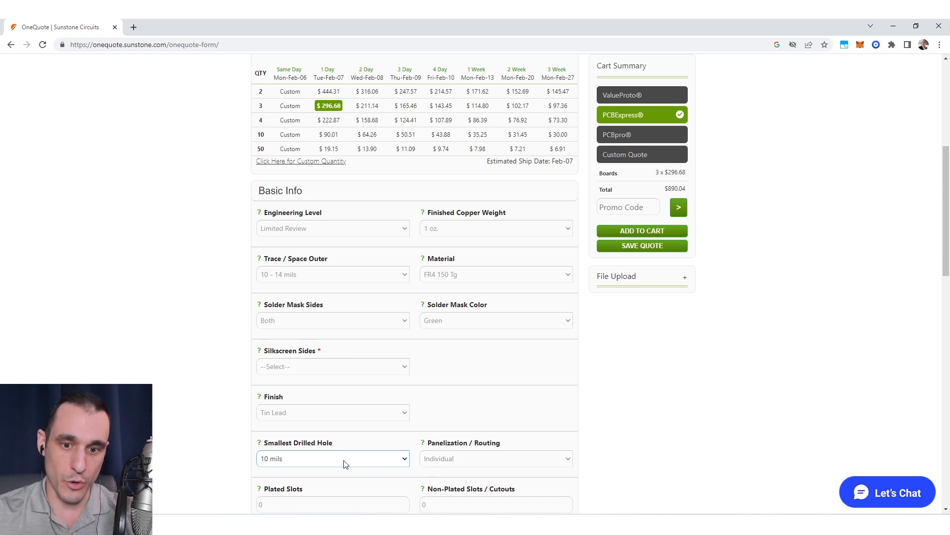
left_click(333, 458)
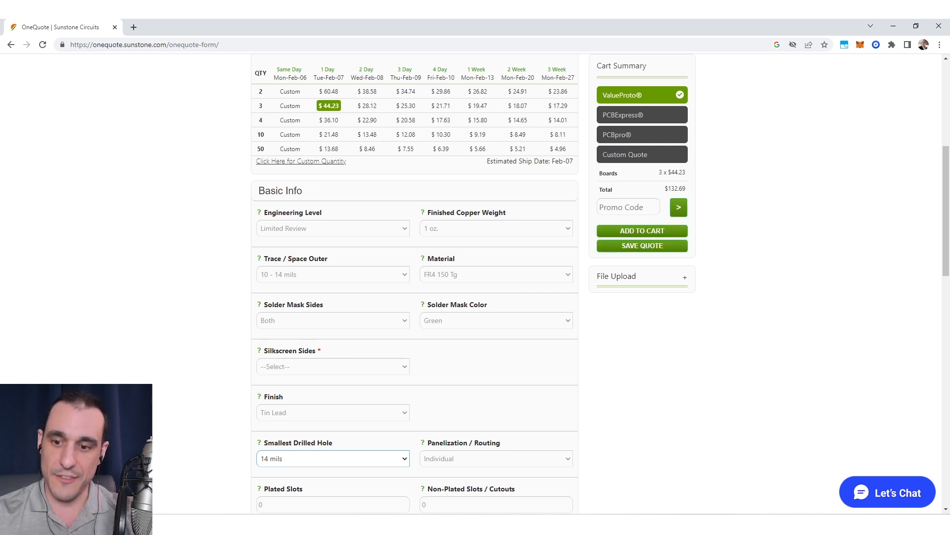
mouse_move(677, 318)
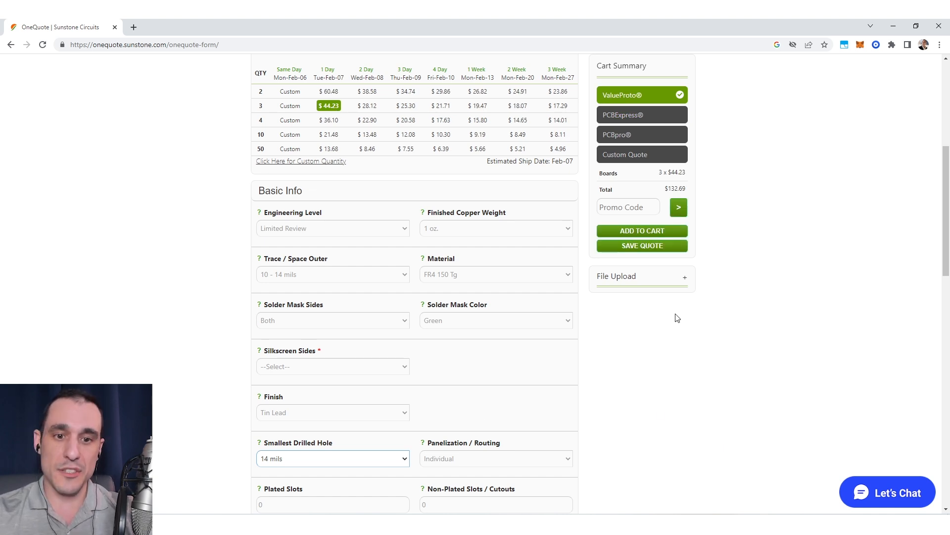
mouse_move(521, 193)
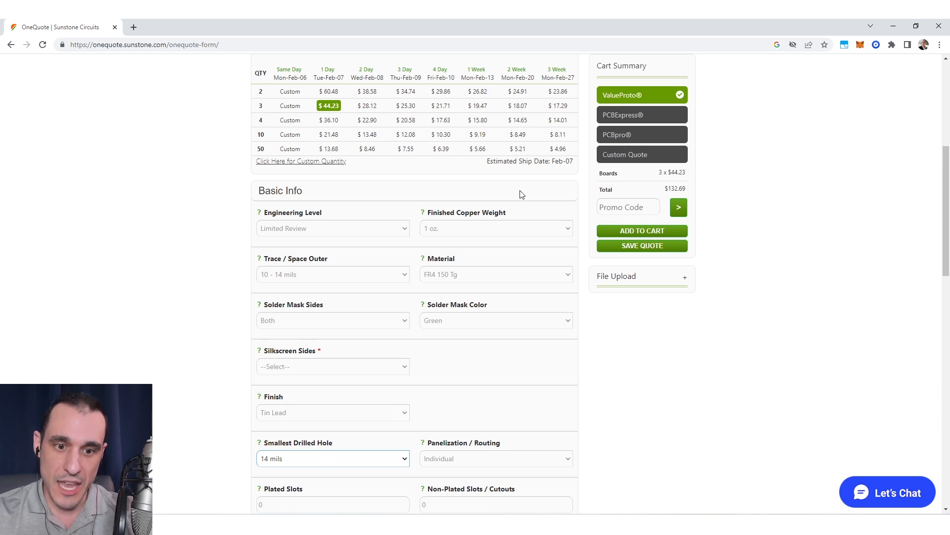
mouse_move(434, 400)
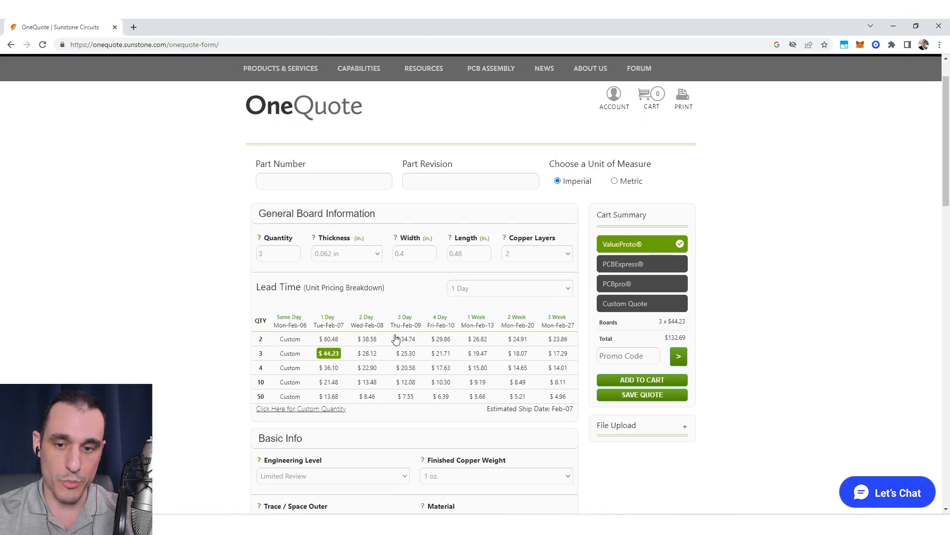
scroll("down", 3)
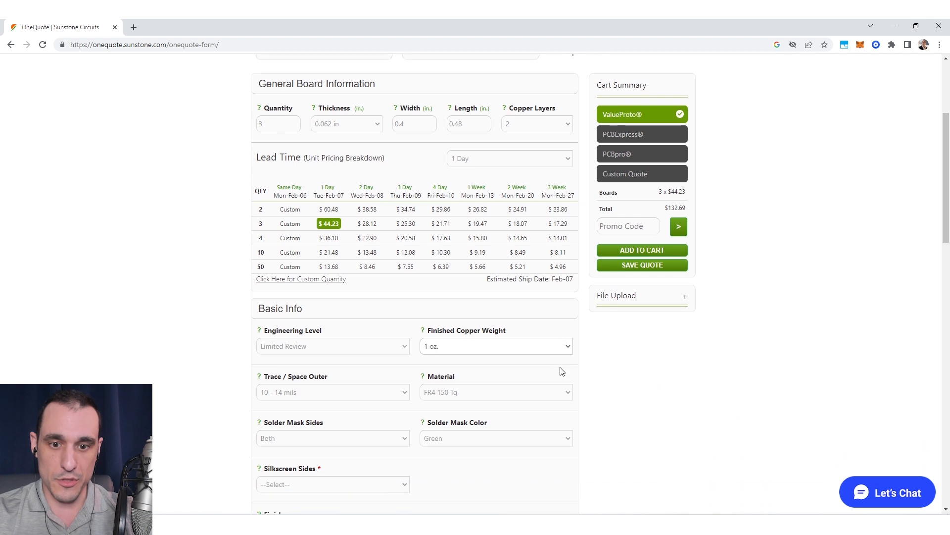
scroll("down", 3)
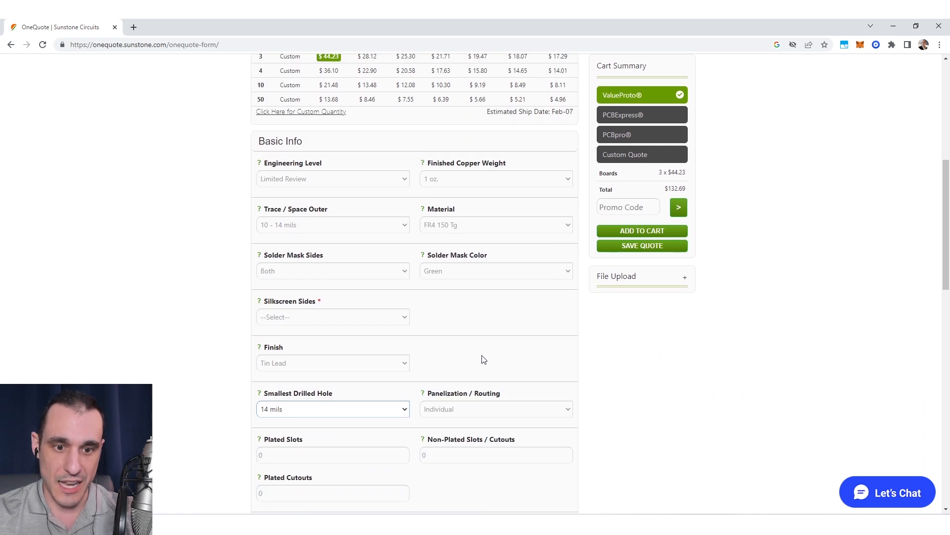
scroll("down", 3)
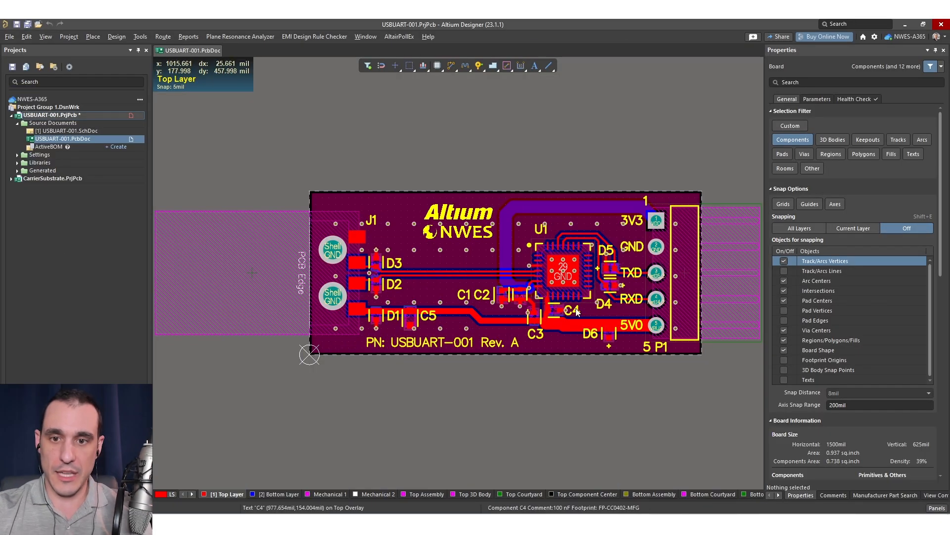
mouse_move(435, 416)
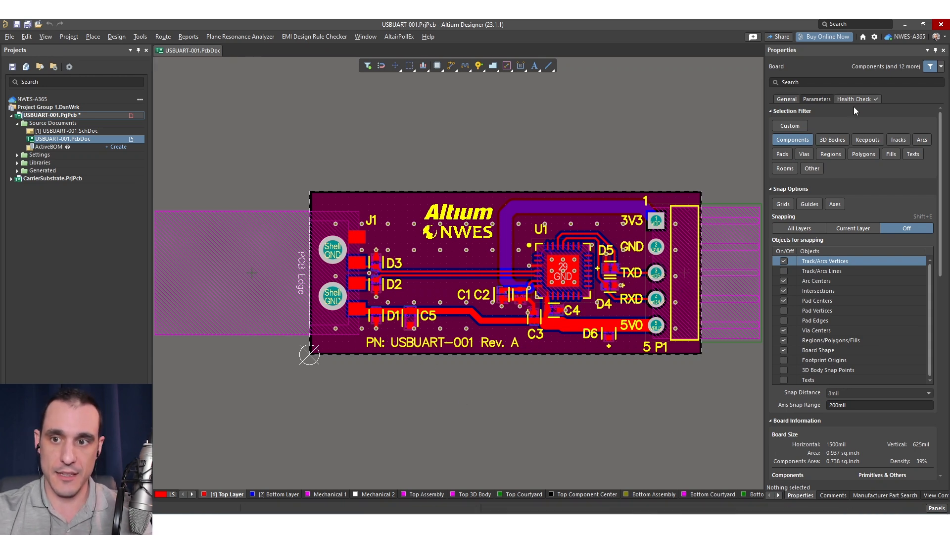
left_click(790, 126)
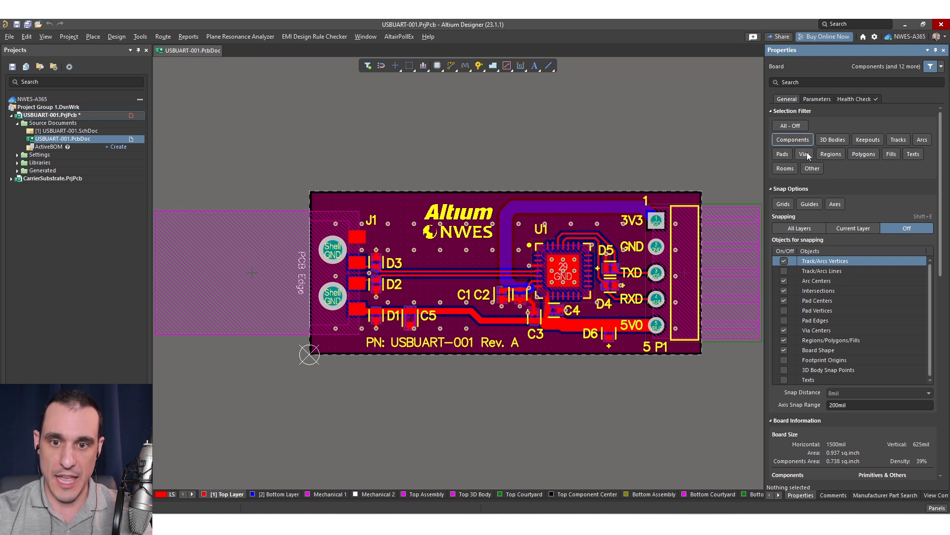
left_click(804, 154)
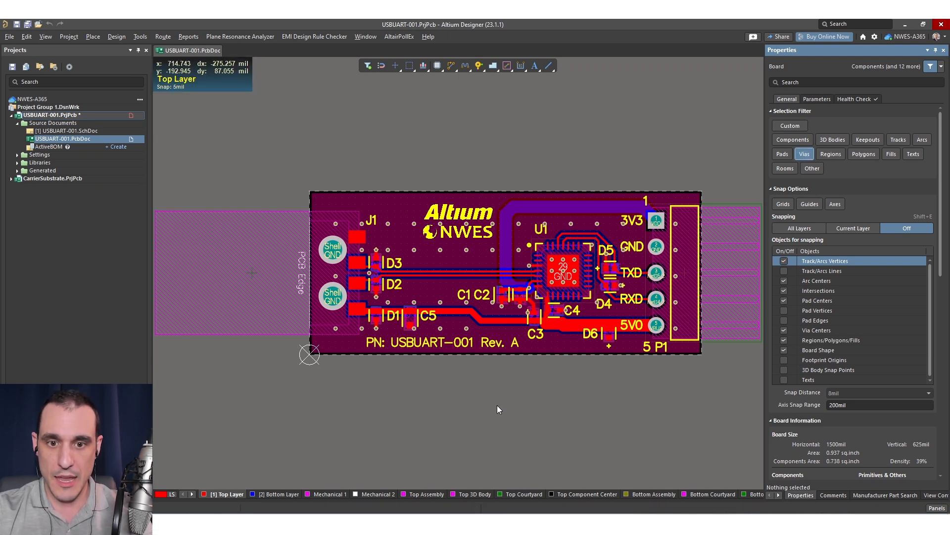
mouse_move(465, 331)
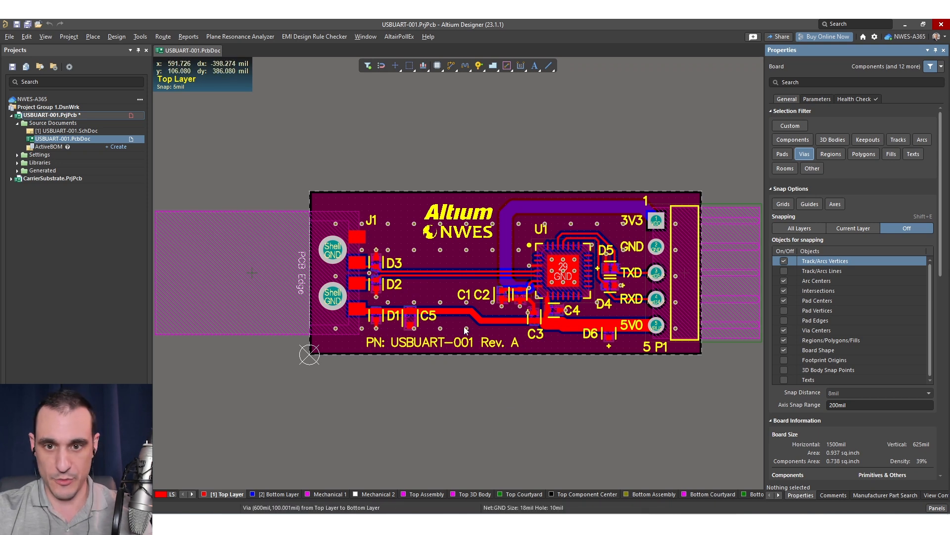
mouse_move(417, 276)
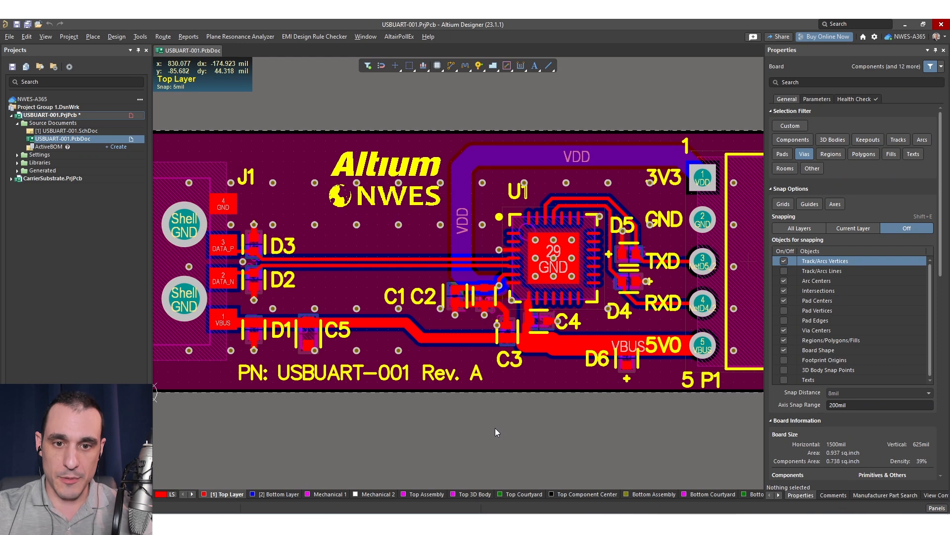
mouse_move(485, 430)
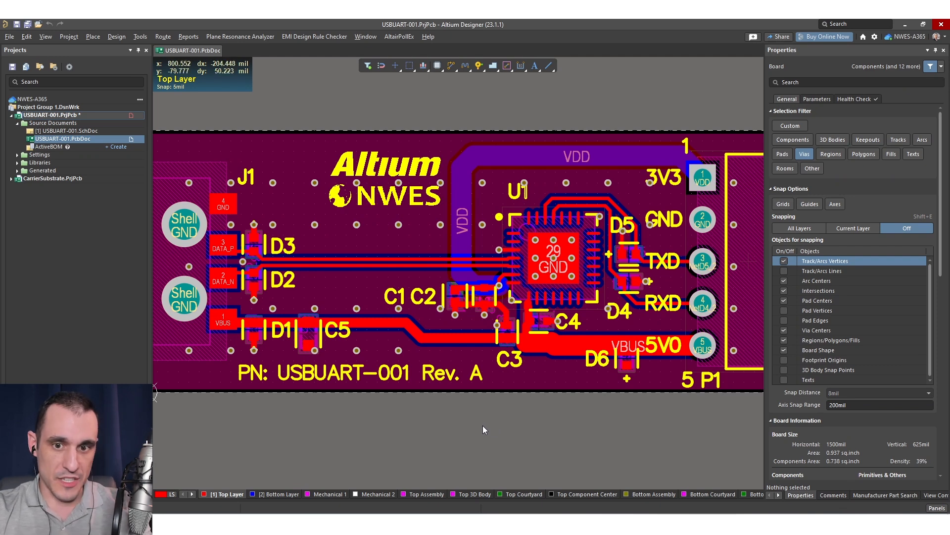
mouse_move(477, 445)
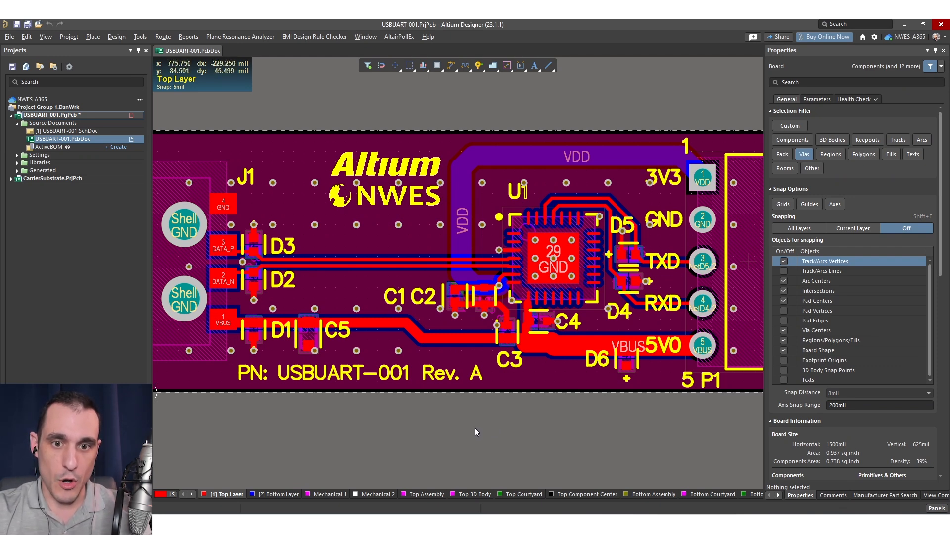
mouse_move(726, 454)
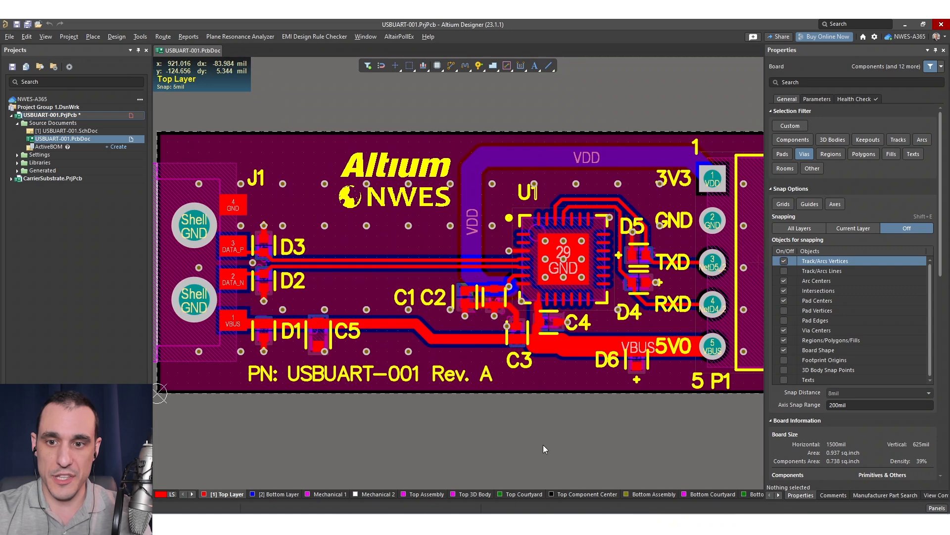
mouse_move(538, 447)
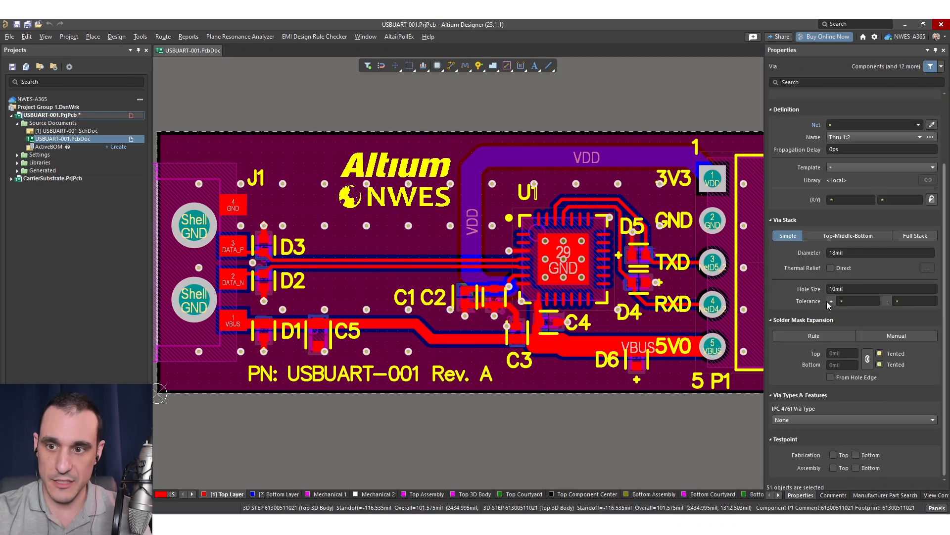
Step: Enter 22mil Diameter and 14mil Hole Size in the Via Stack for the selected vias
type("220")
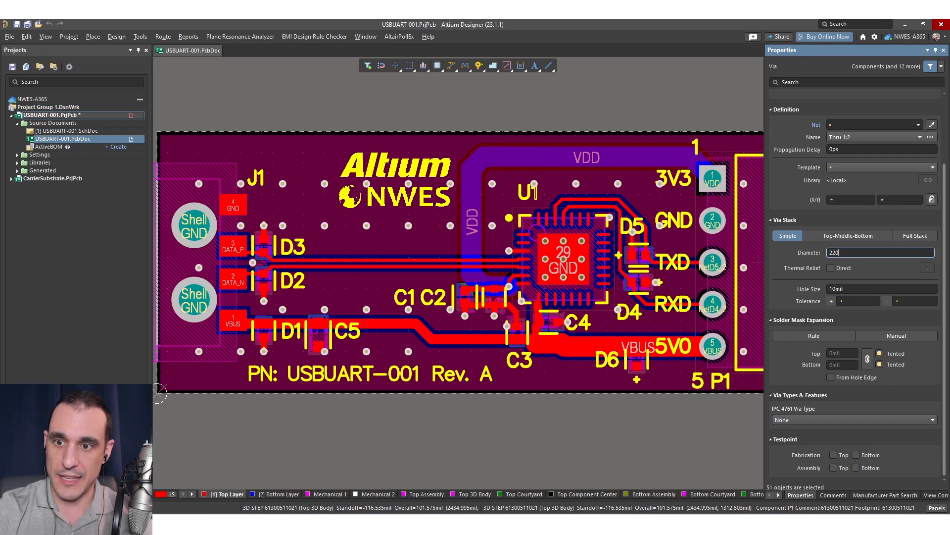
type("22mil")
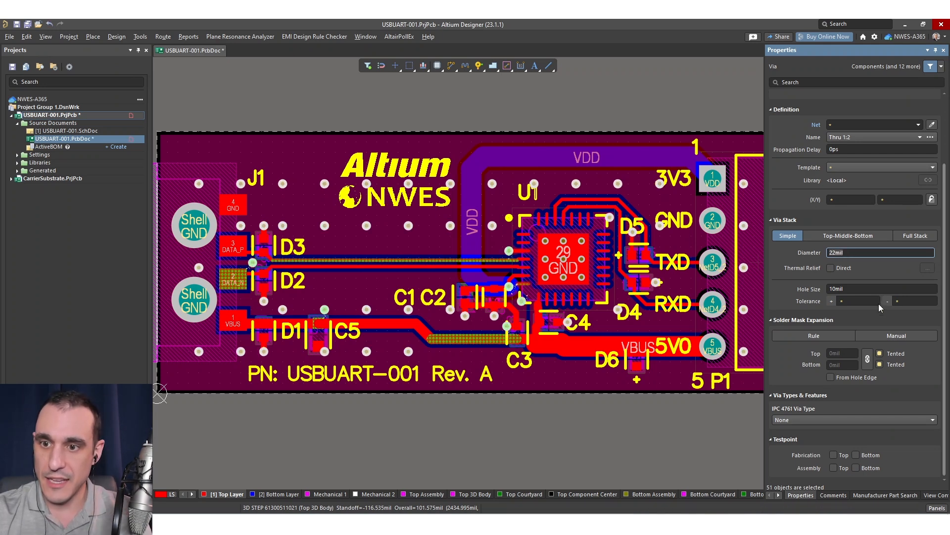
type("14mil")
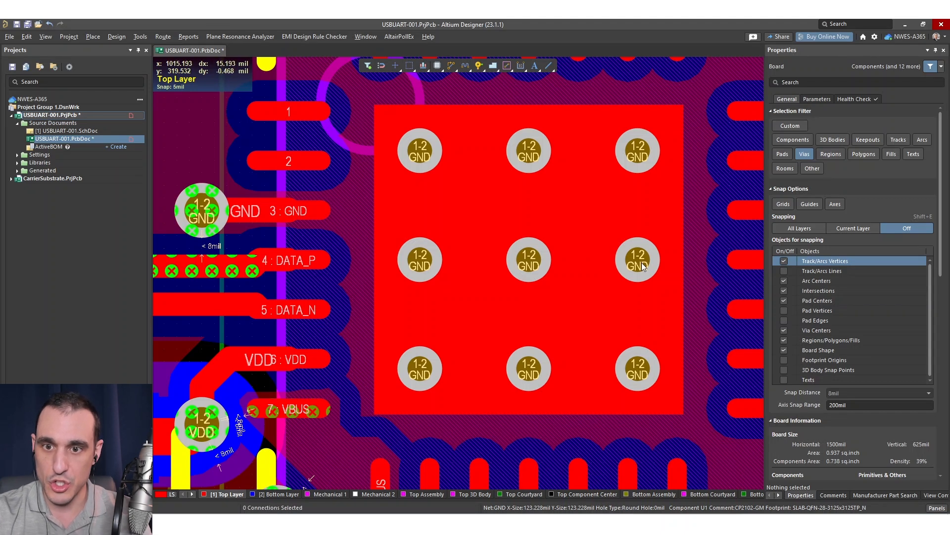
mouse_move(523, 246)
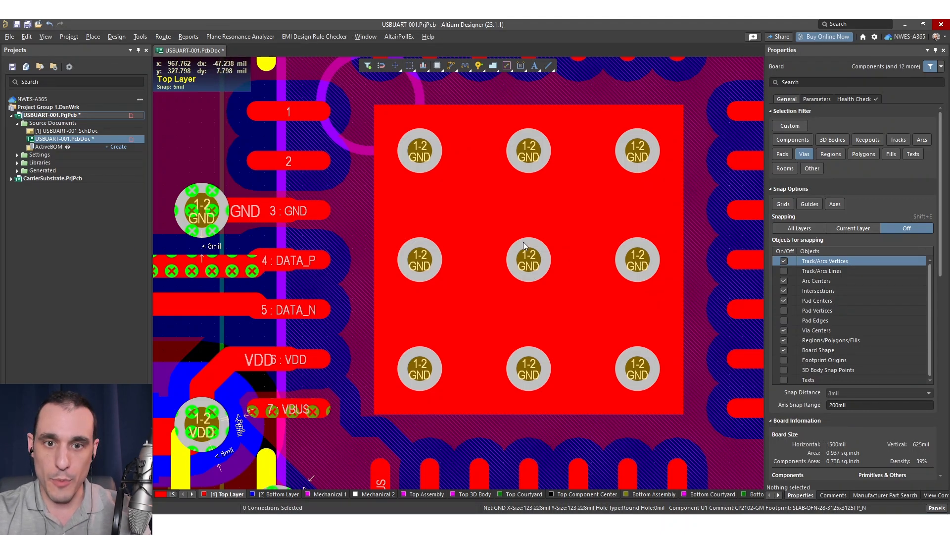
mouse_move(540, 244)
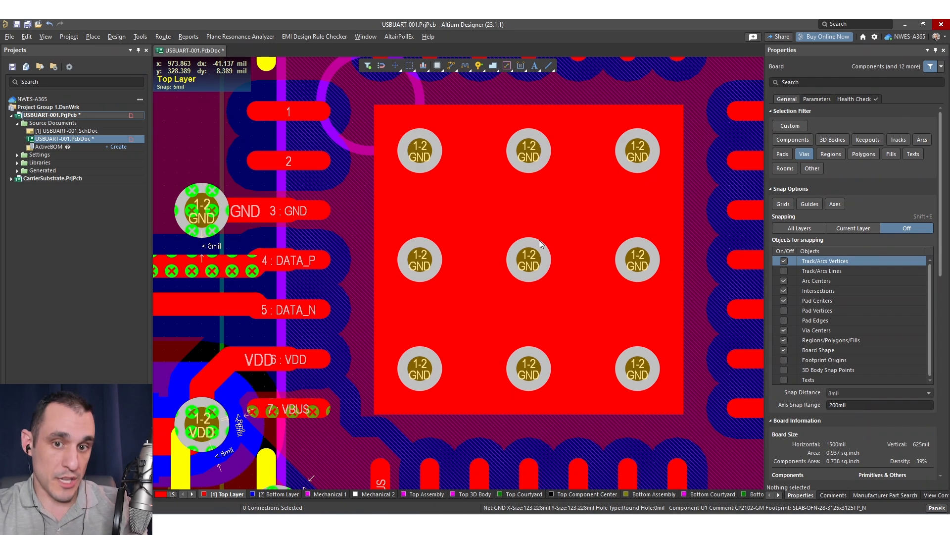
mouse_move(546, 267)
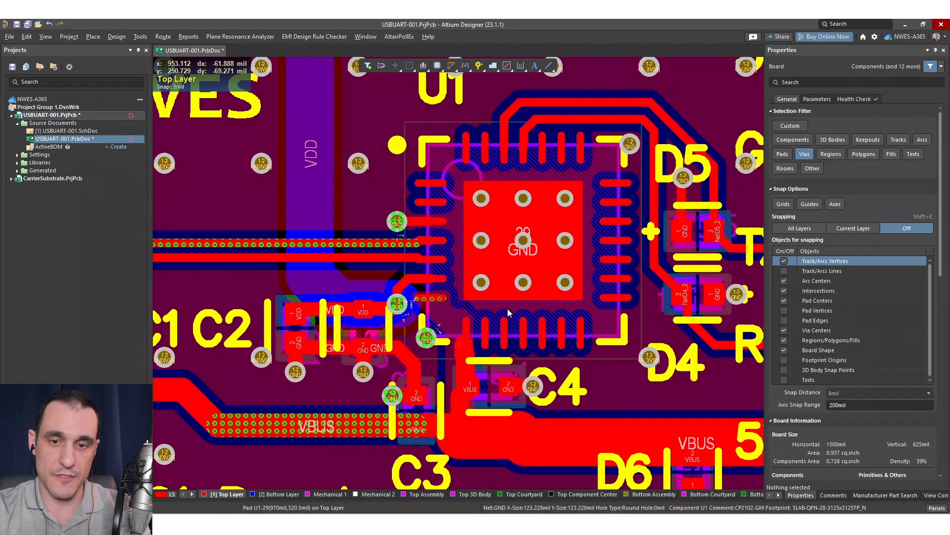
mouse_move(524, 225)
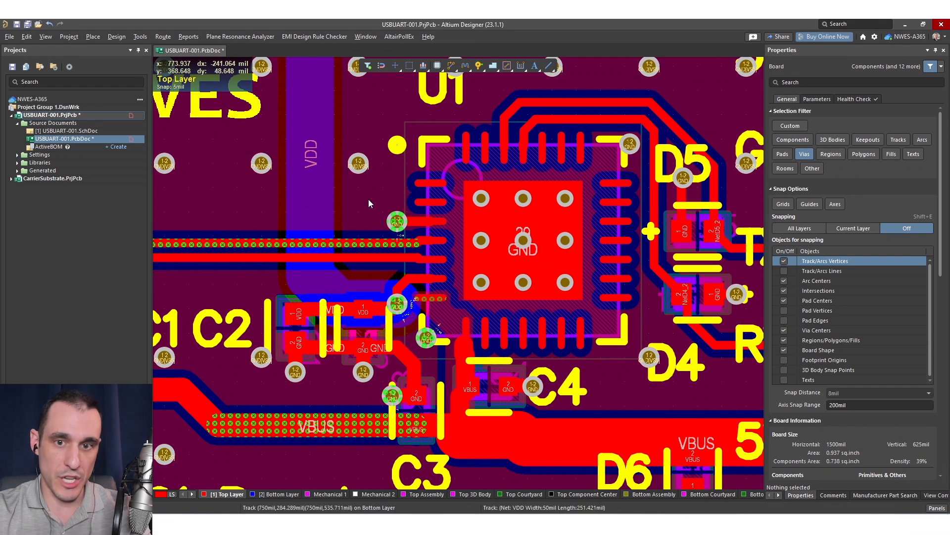
mouse_move(494, 231)
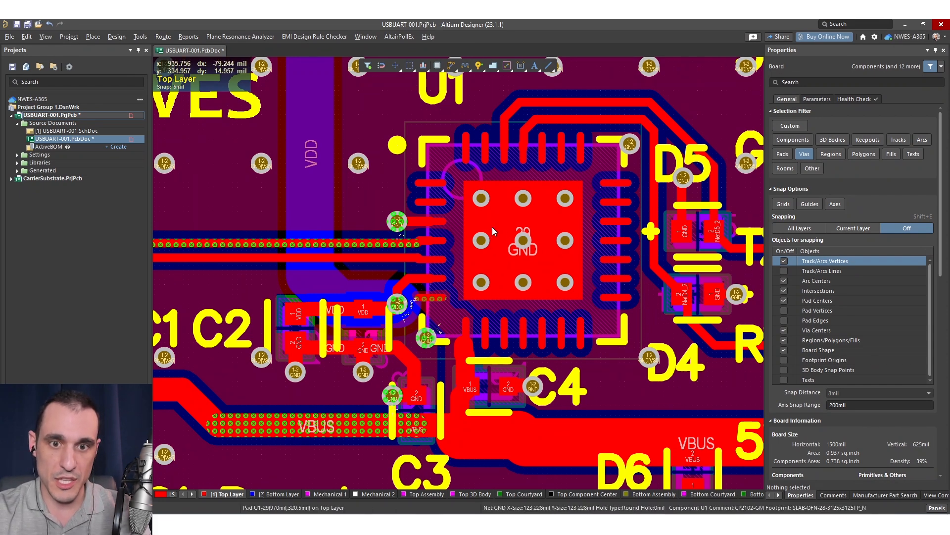
Step: Scroll to inspect the enlarged vias under U1's thermal pad
scroll("down", 3)
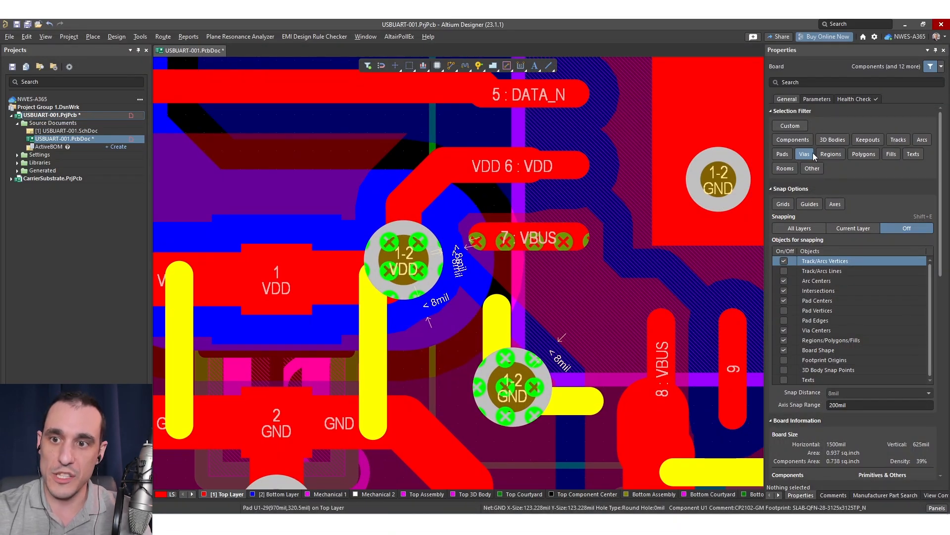
mouse_move(594, 206)
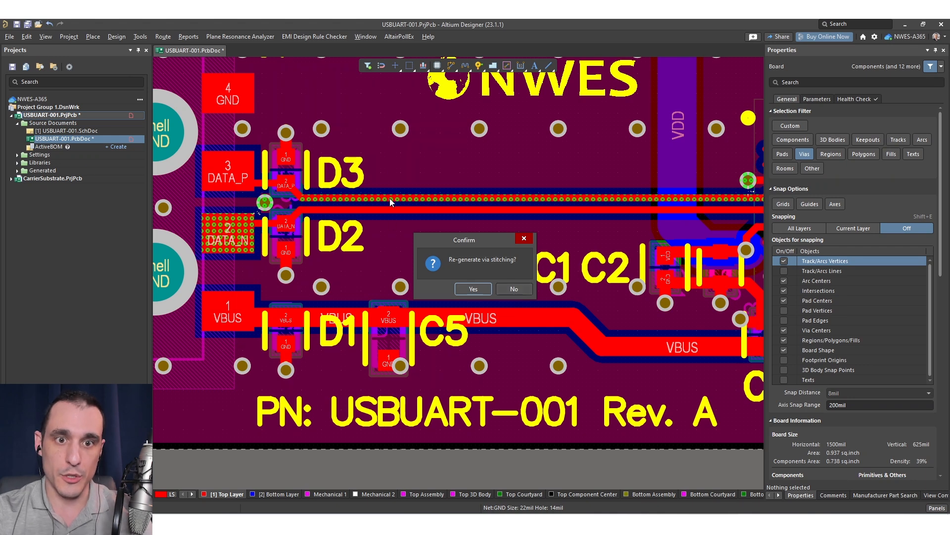
Step: Answer the stitching regeneration prompt, then delete the locked via on C5's ground pad
left_click(473, 289)
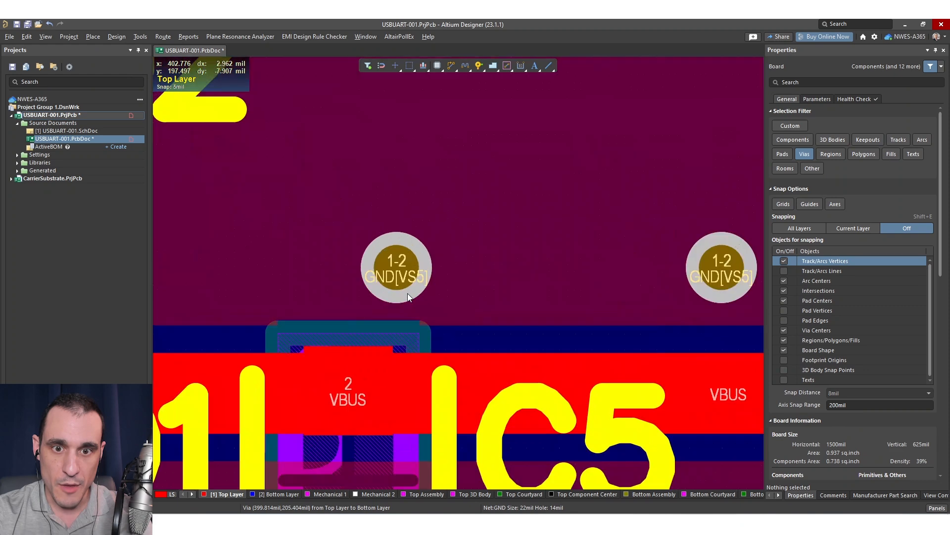
left_click(397, 274)
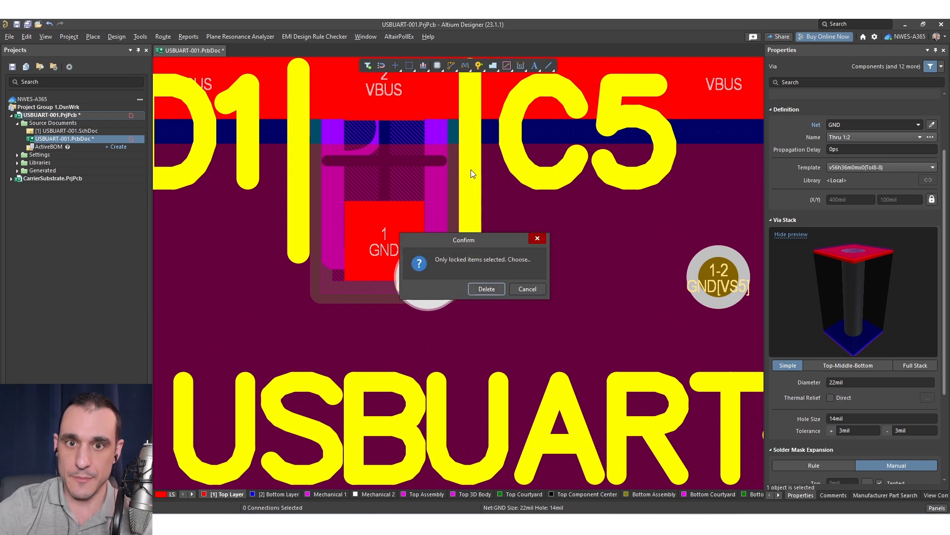
left_click(527, 289)
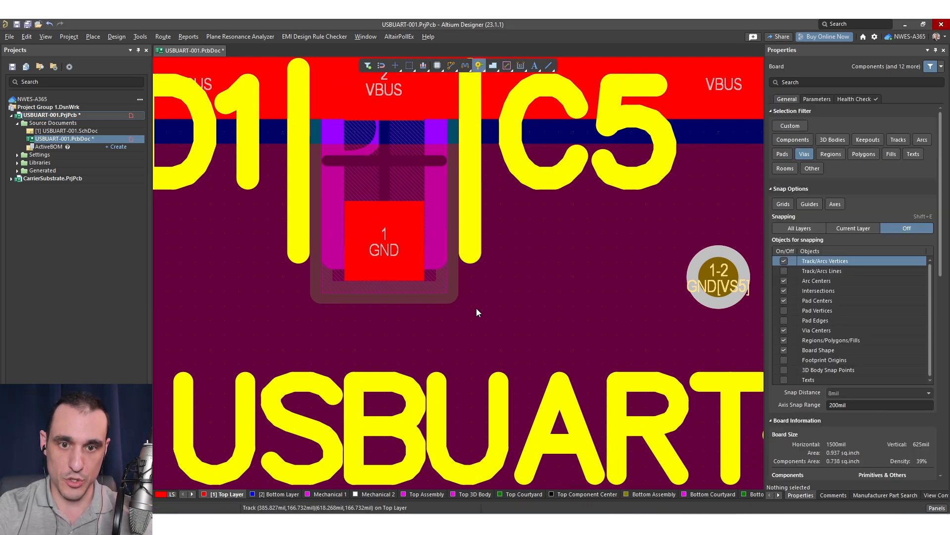
left_click(411, 345)
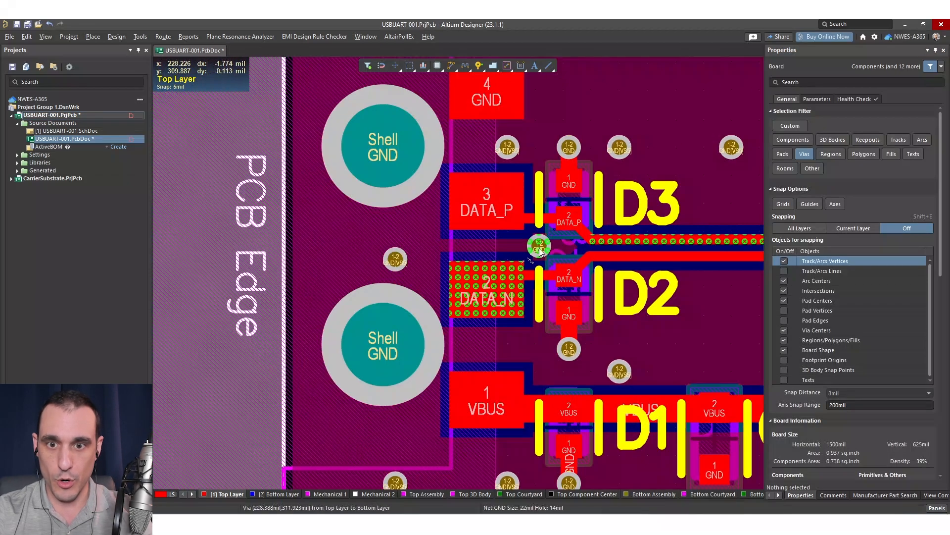
left_click(538, 246)
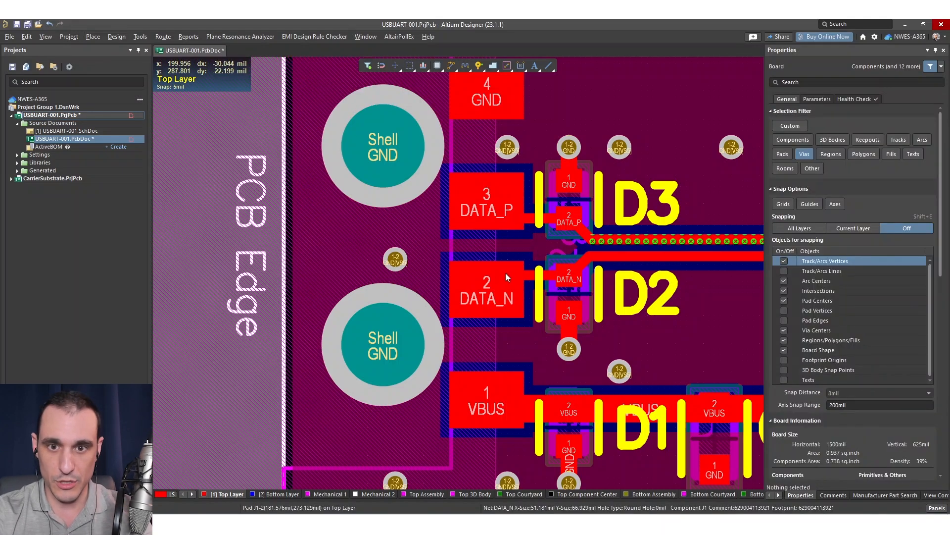
left_click(537, 245)
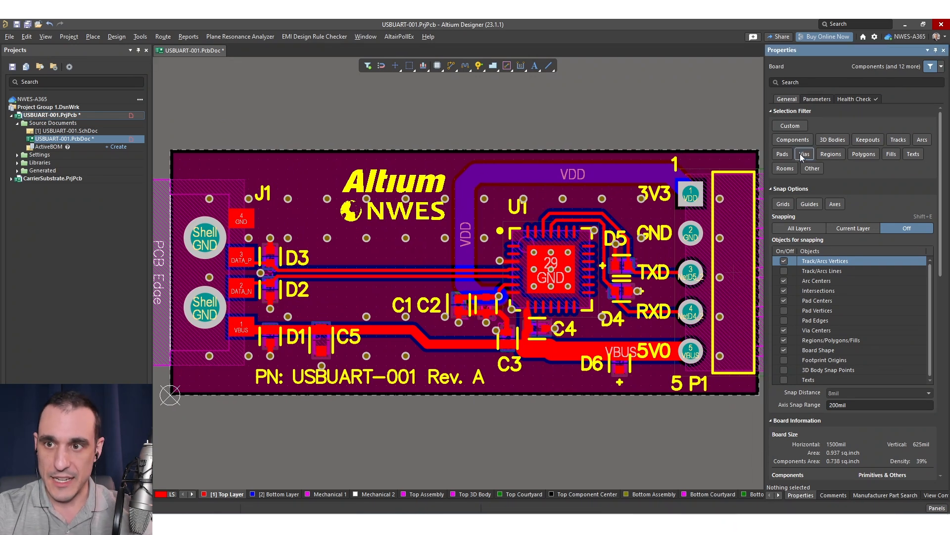
Step: Limit the Selection Filter to tracks only, leaving vias unselectable
left_click(898, 139)
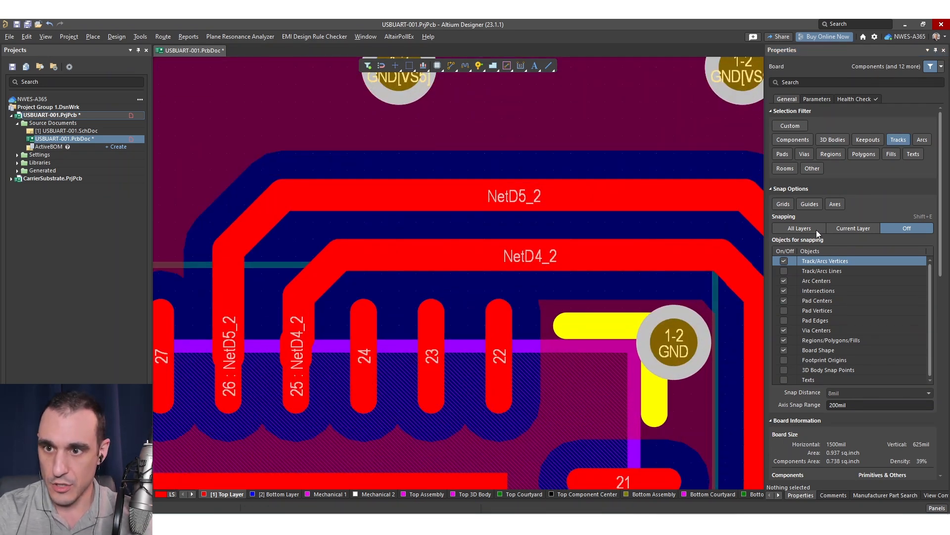
left_click(798, 228)
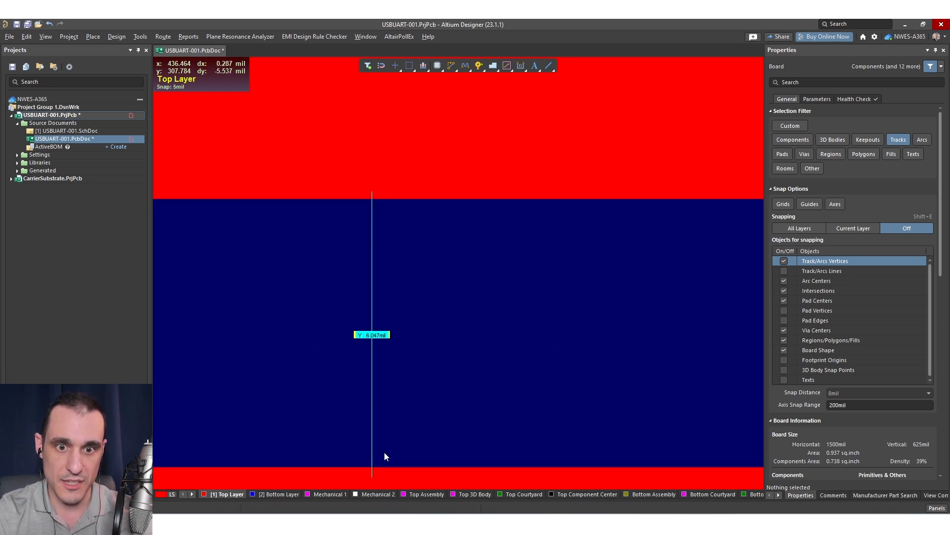
mouse_move(447, 193)
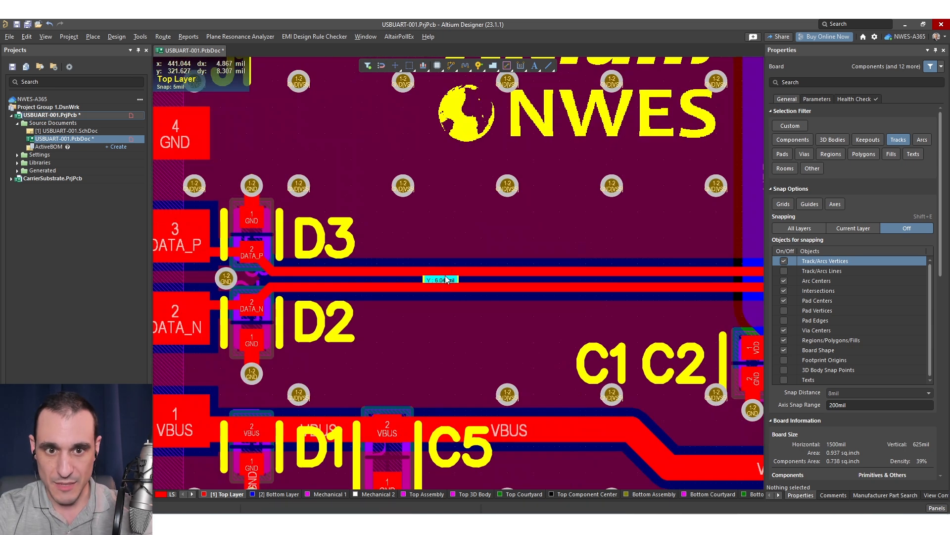
mouse_move(489, 310)
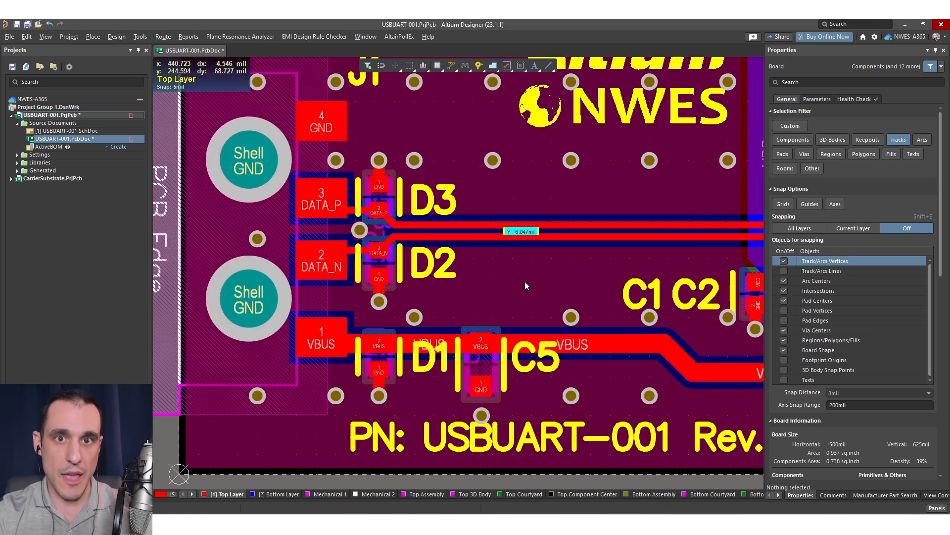
mouse_move(549, 263)
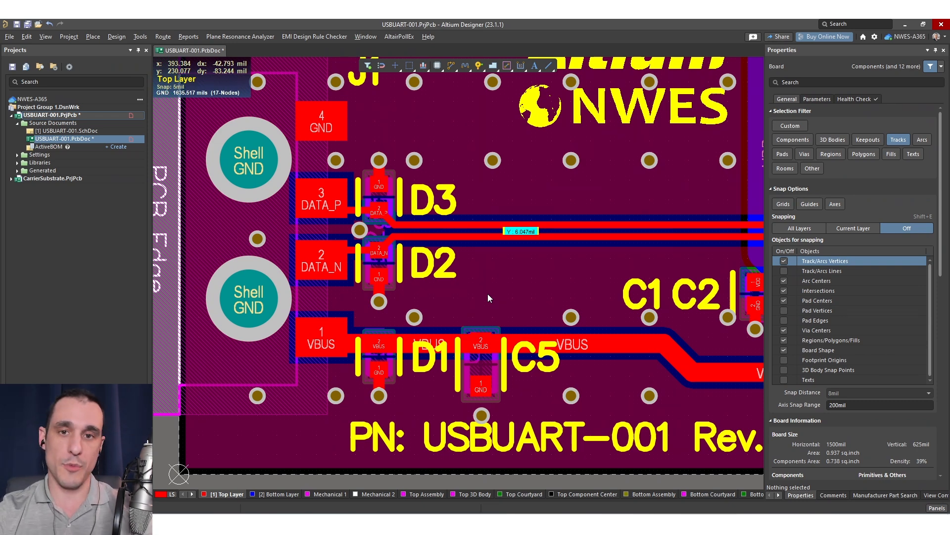
mouse_move(594, 266)
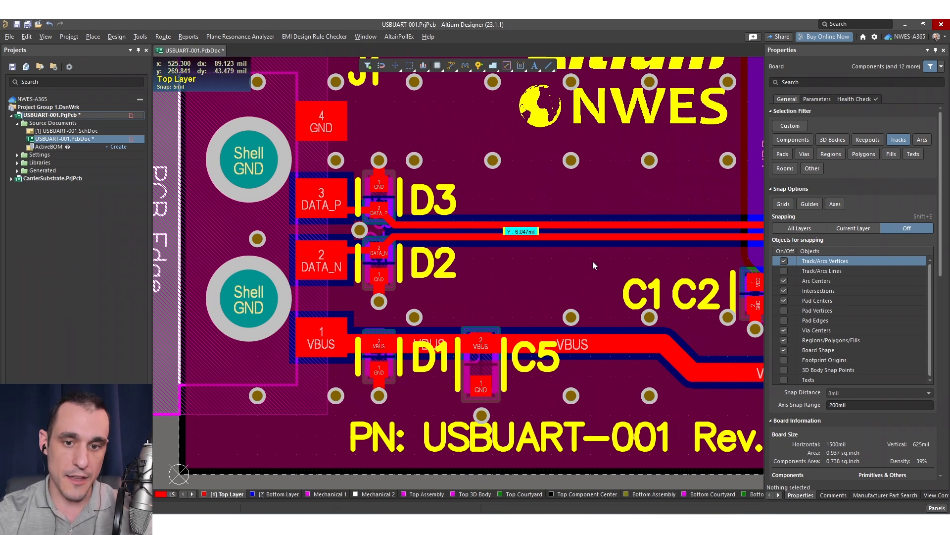